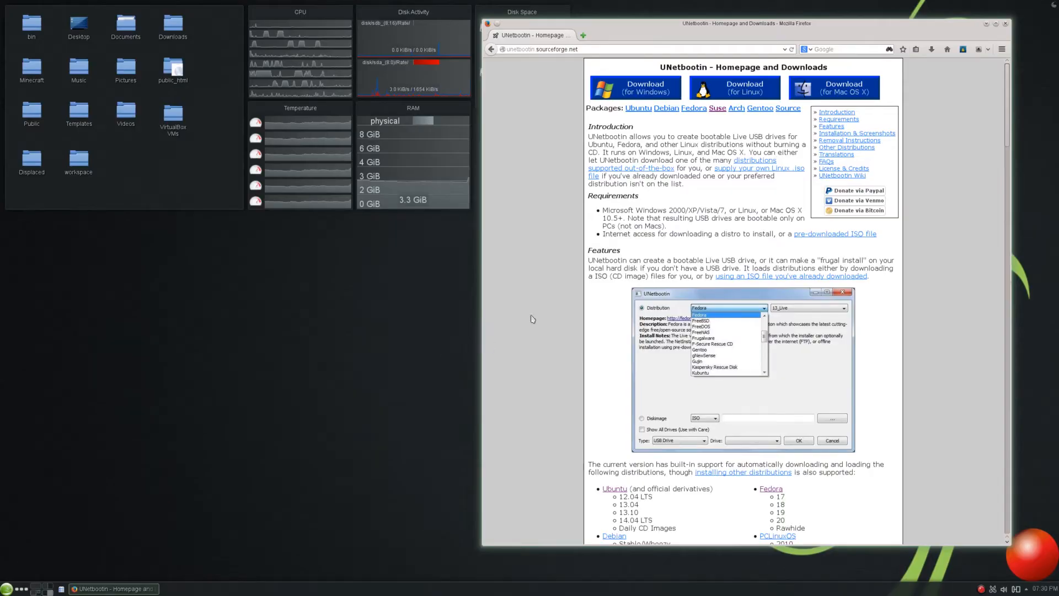
pyautogui.moveTo(955, 204)
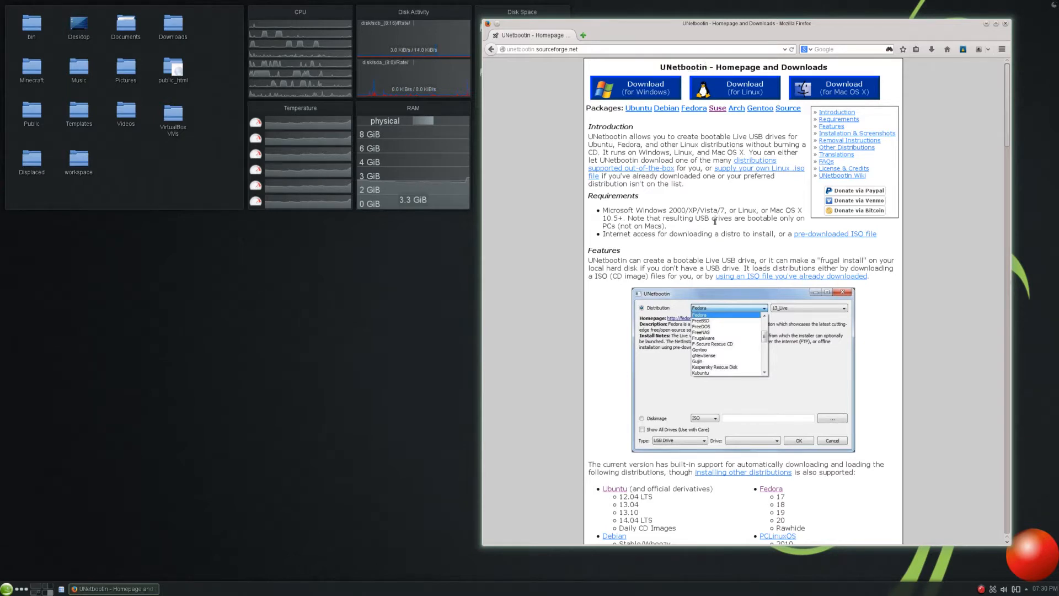
pyautogui.moveTo(634, 86)
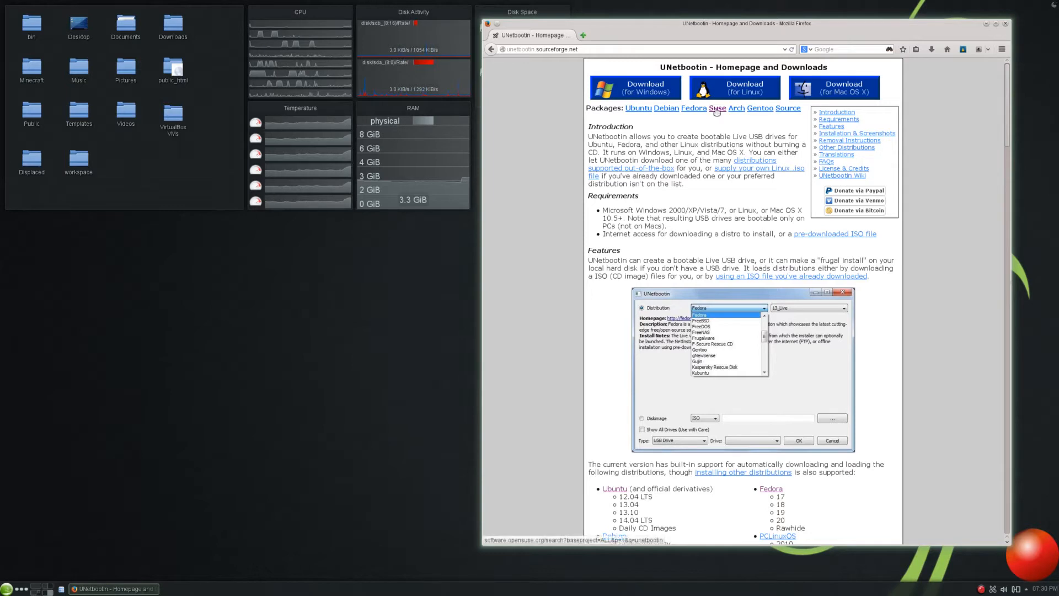
# - Follow the Suse packages link and expand the openSUSE 13.1 entry
pyautogui.click(717, 108)
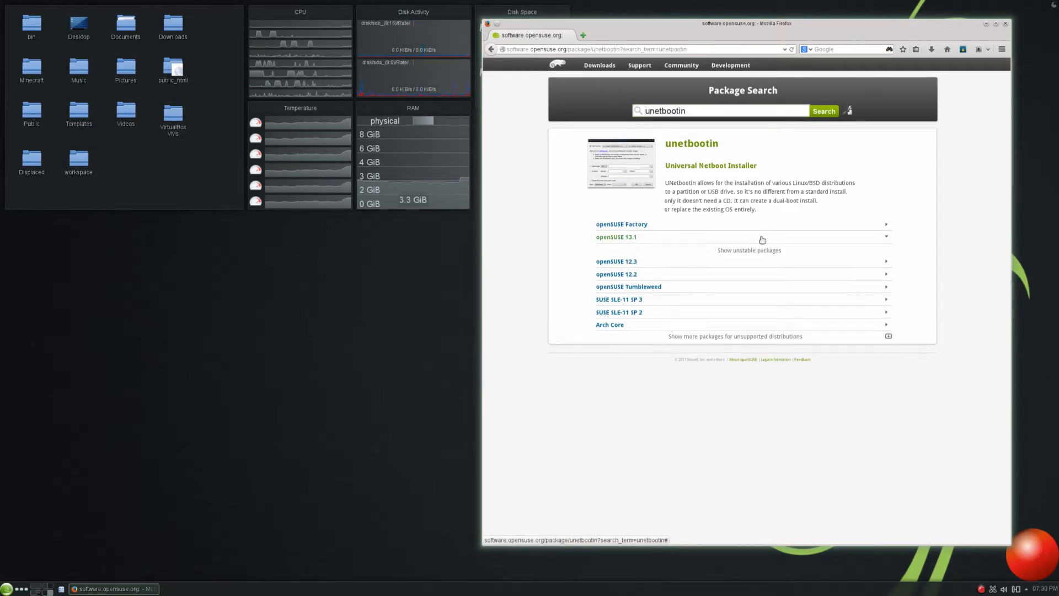
pyautogui.click(616, 237)
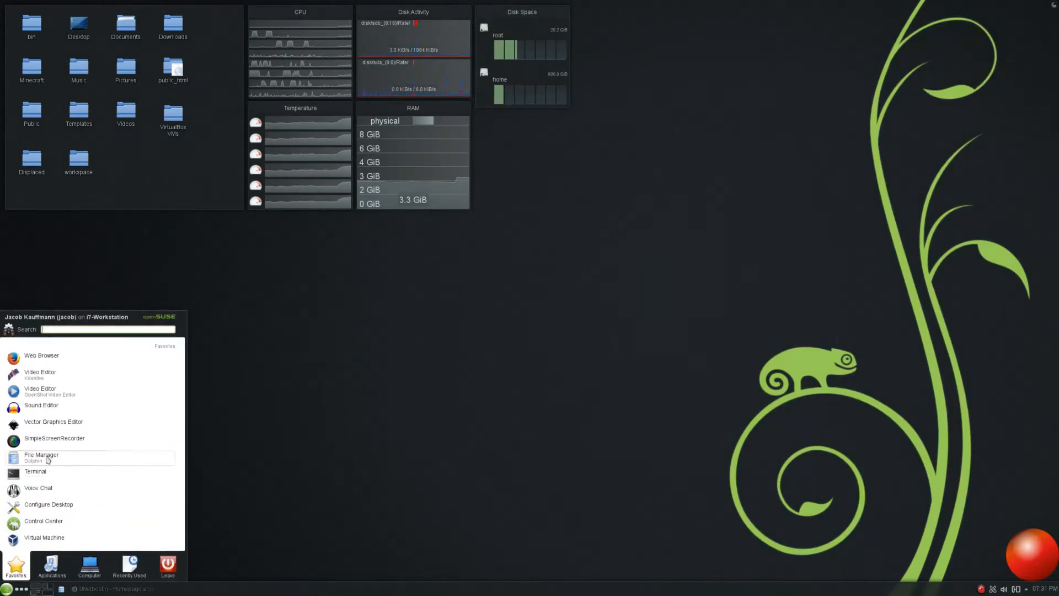
# - Launch UNetbootin via a 'unet' launcher search and confirm running it as root
pyautogui.write('unet')
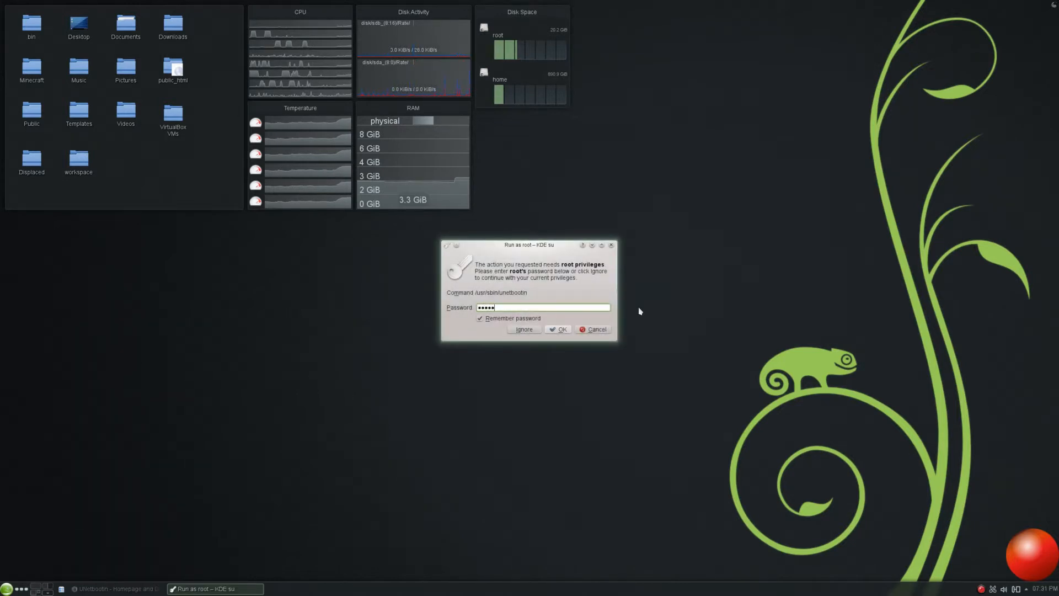
pyautogui.click(557, 329)
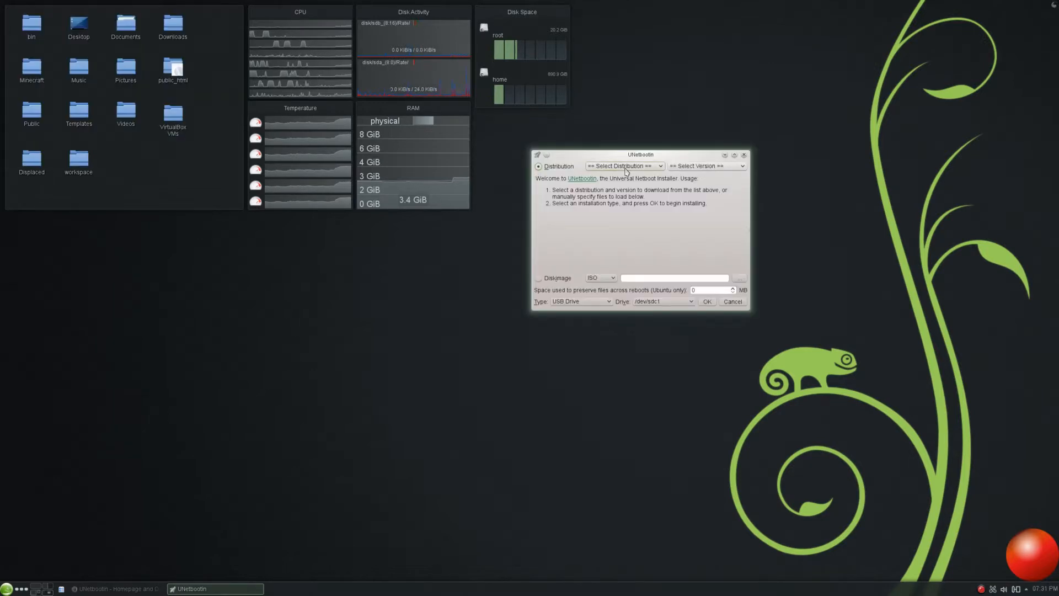
pyautogui.moveTo(621, 165)
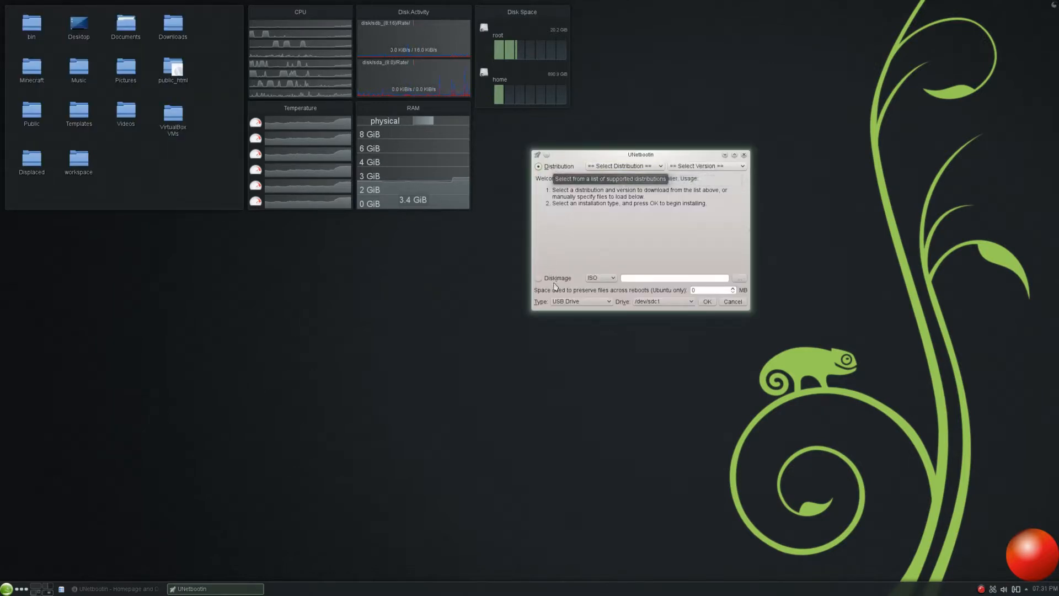
pyautogui.moveTo(555, 284)
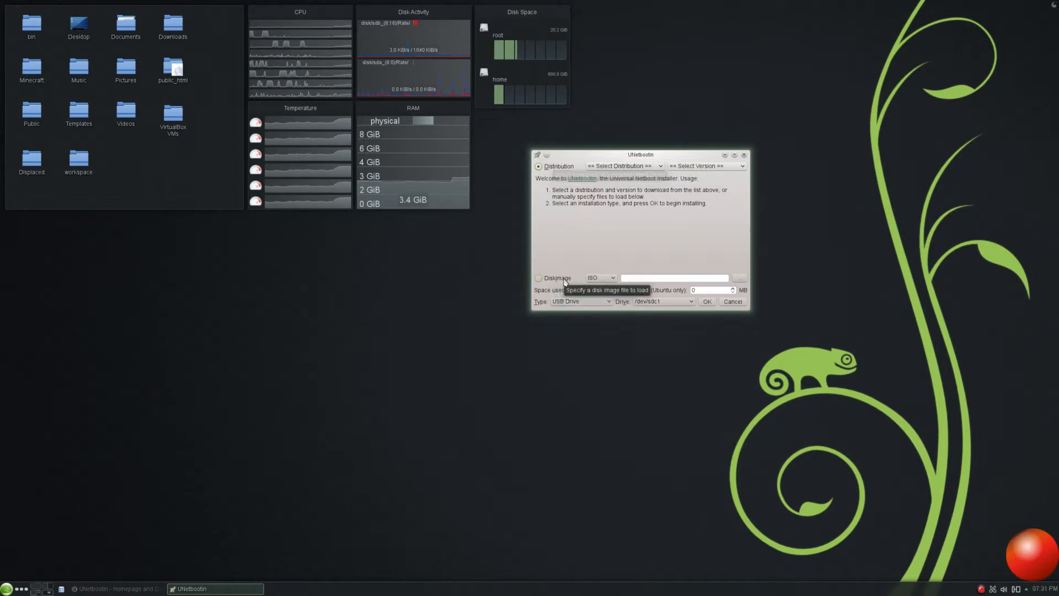
pyautogui.moveTo(594, 261)
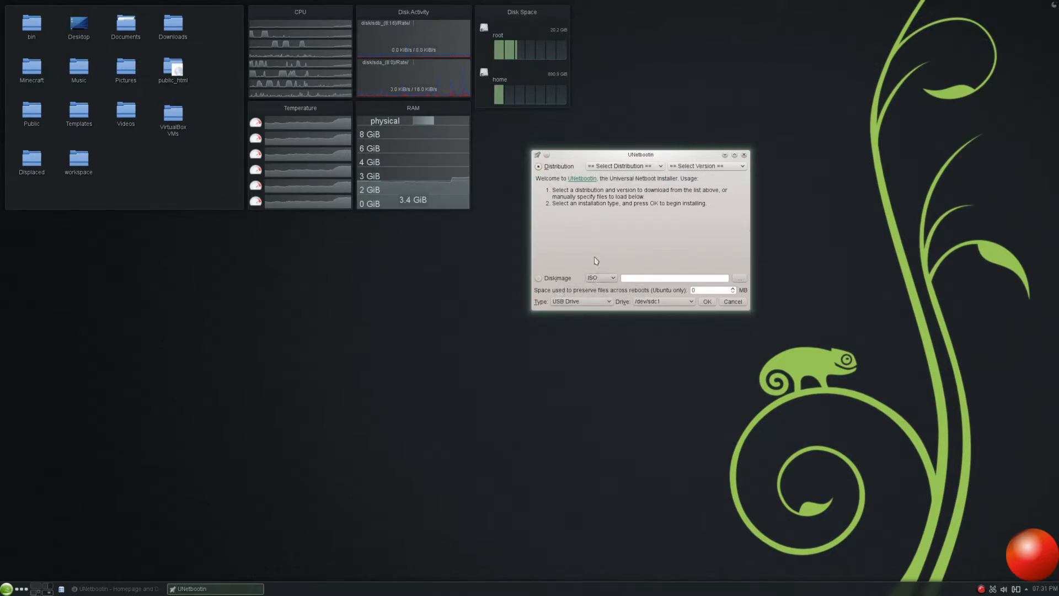
pyautogui.click(622, 165)
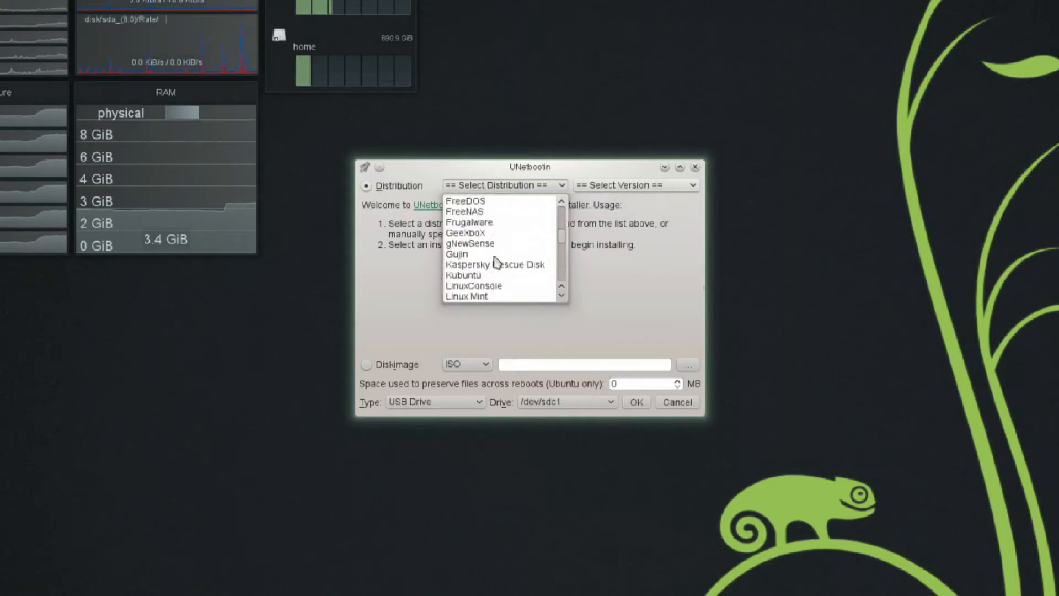
pyautogui.scroll(3)
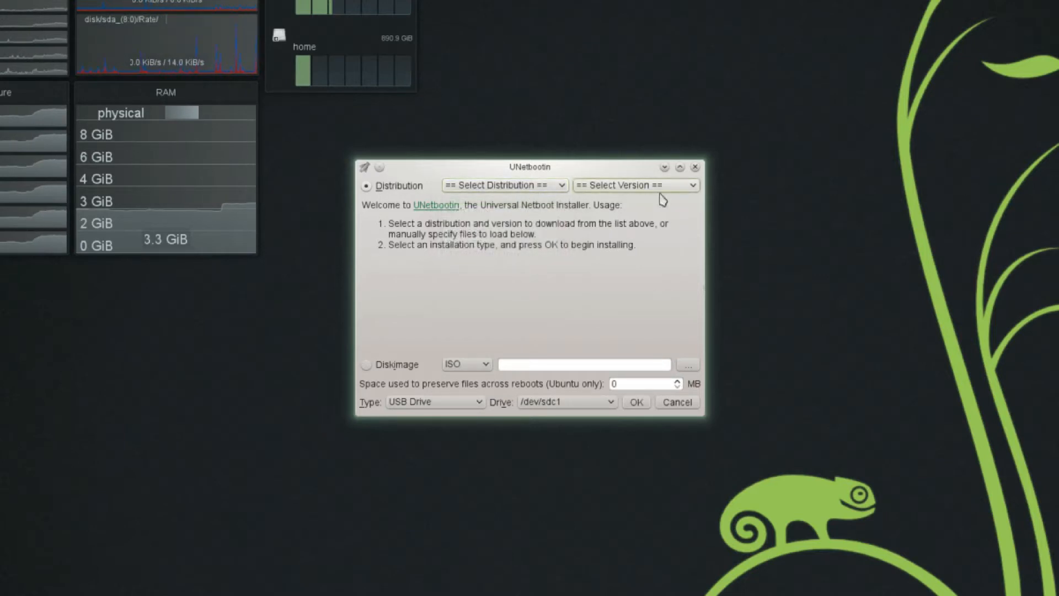
pyautogui.moveTo(662, 185)
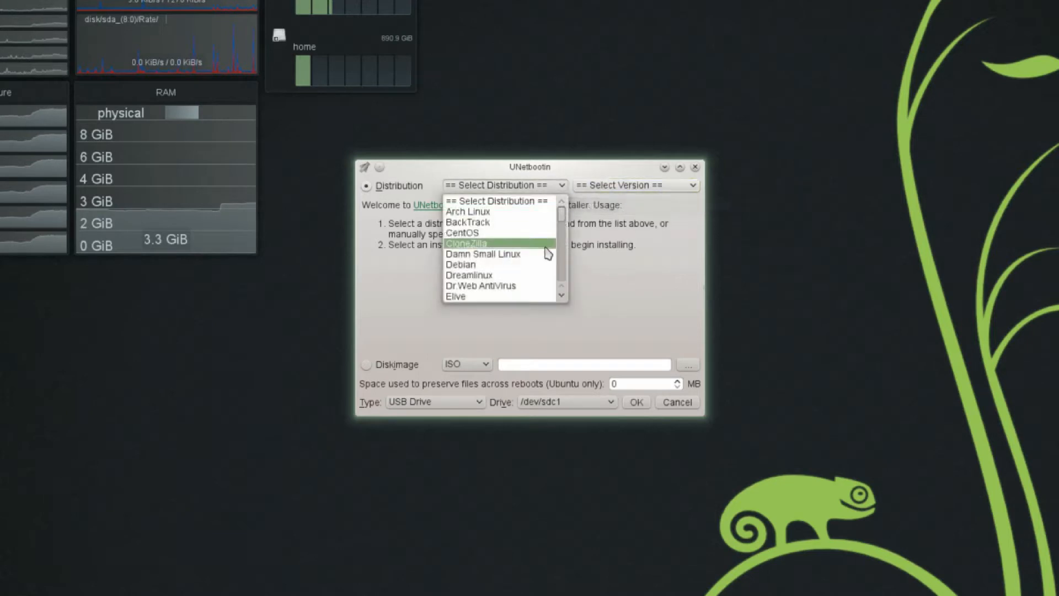
pyautogui.scroll(-3)
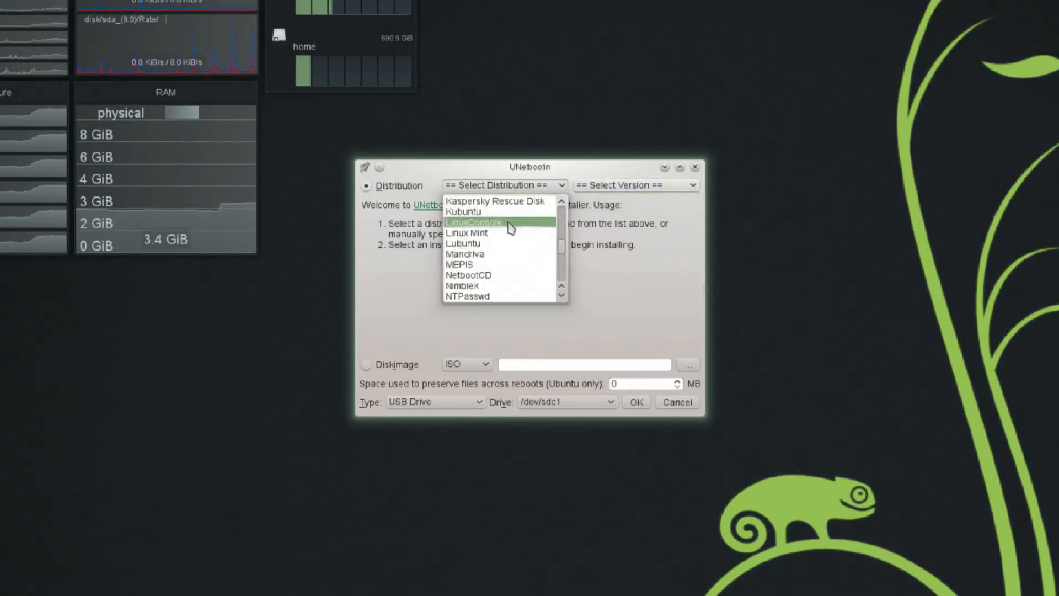
pyautogui.click(462, 211)
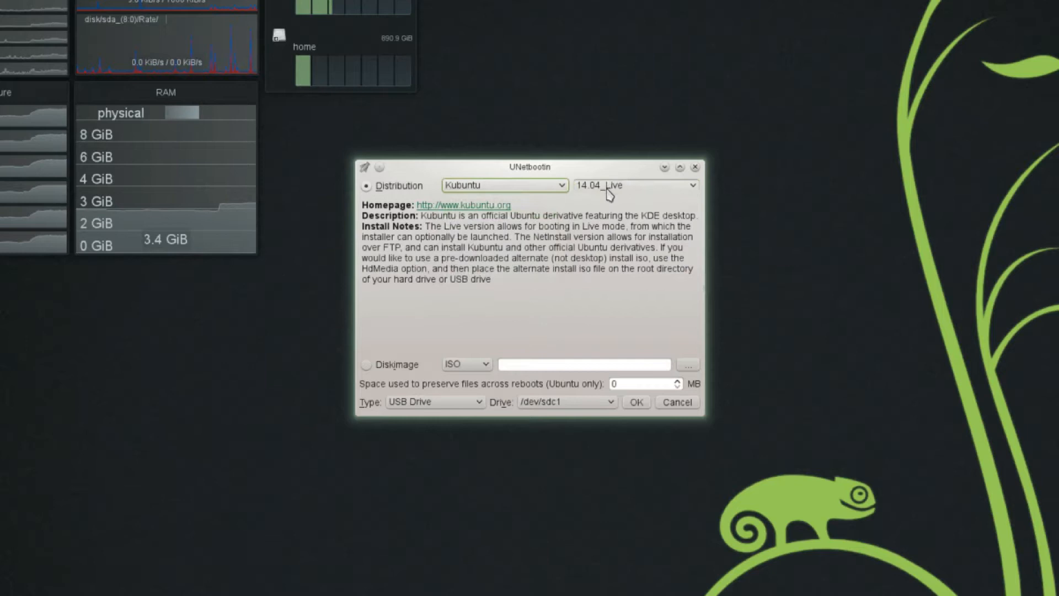
pyautogui.click(692, 185)
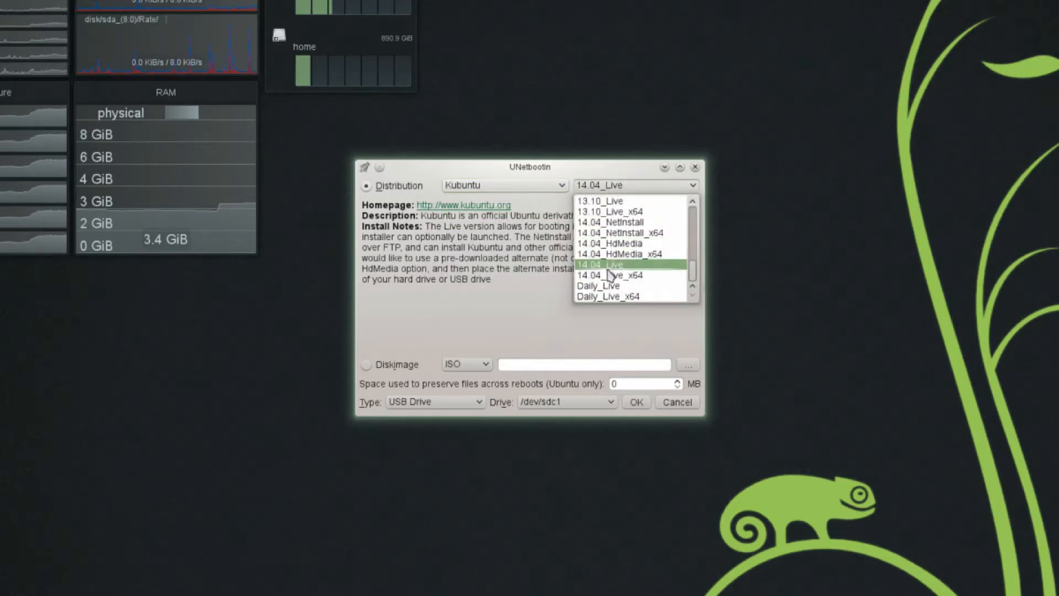
pyautogui.moveTo(629, 266)
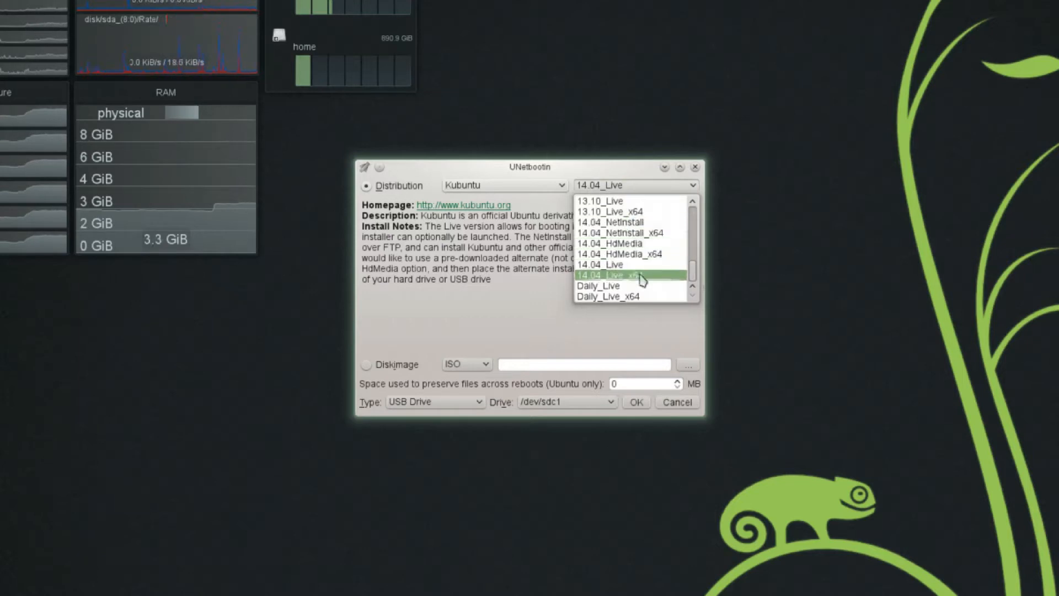
pyautogui.click(632, 275)
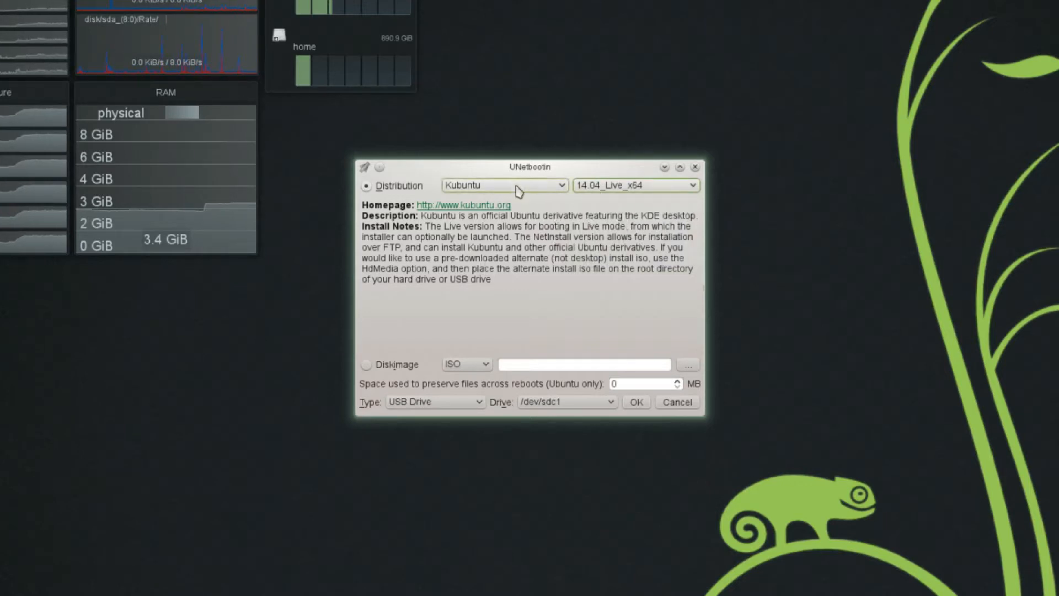
pyautogui.moveTo(608, 191)
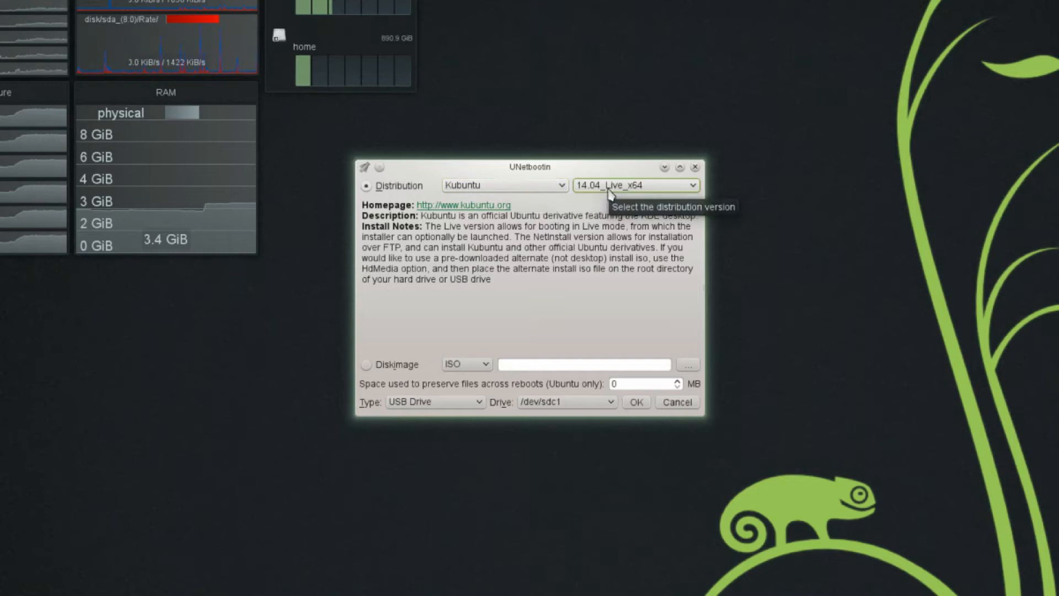
pyautogui.moveTo(613, 242)
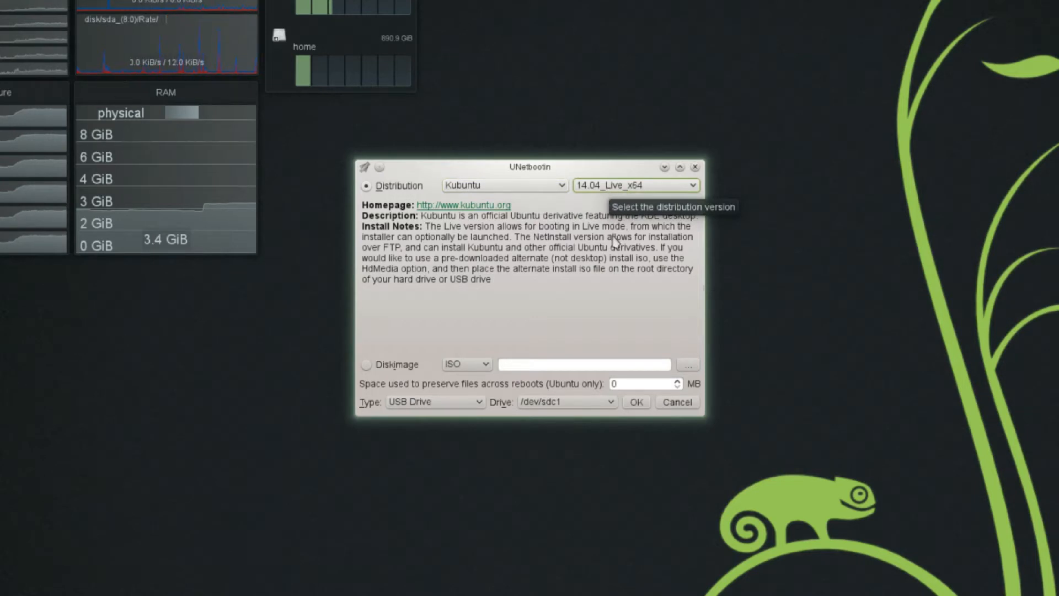
pyautogui.moveTo(563, 269)
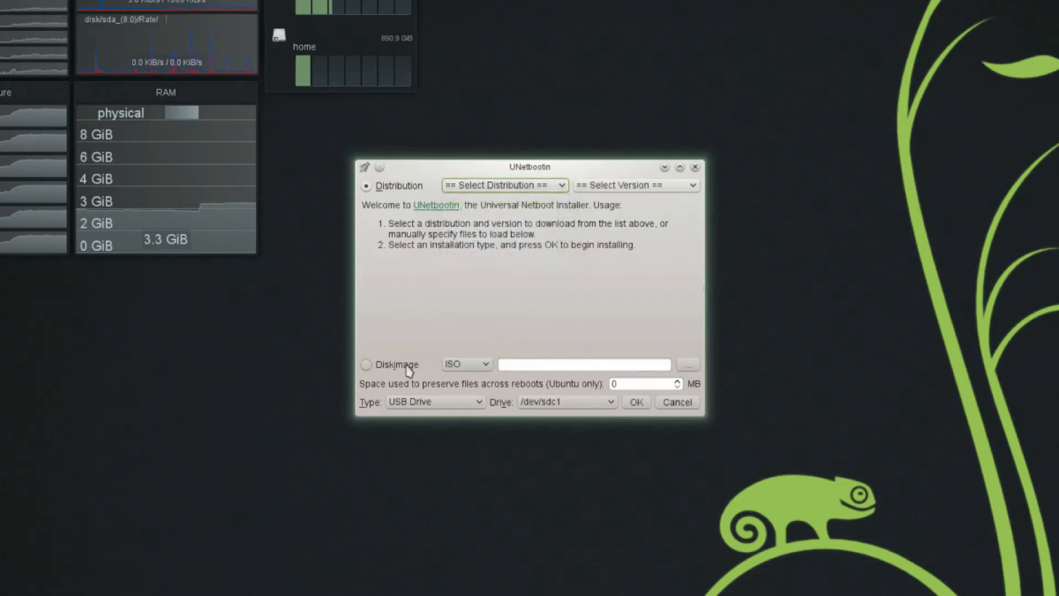
# - Select the Diskimage source, trying Floppy before settling on ISO as the image type
pyautogui.click(366, 364)
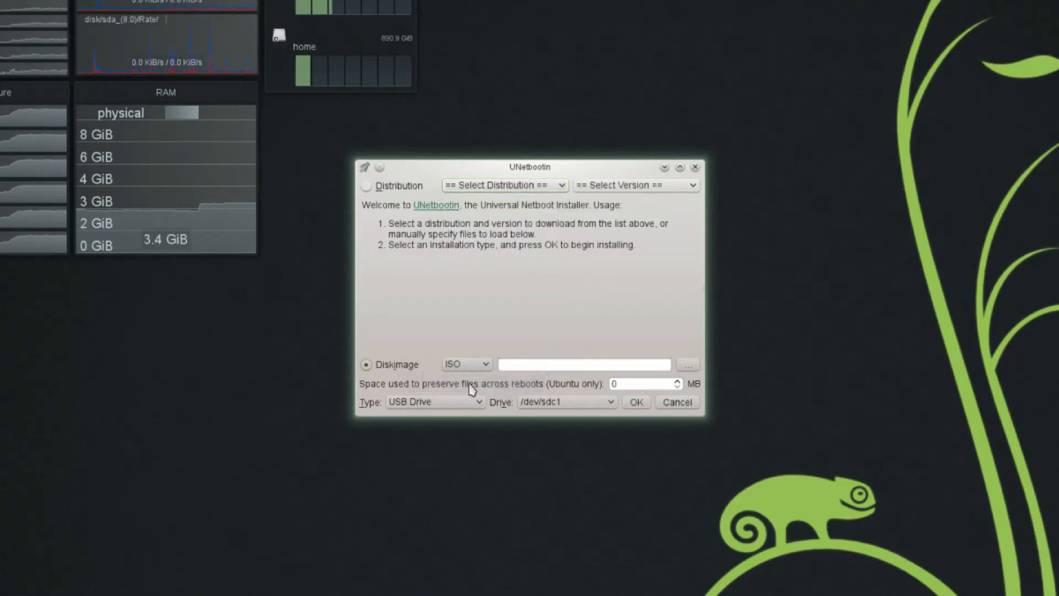
pyautogui.click(465, 364)
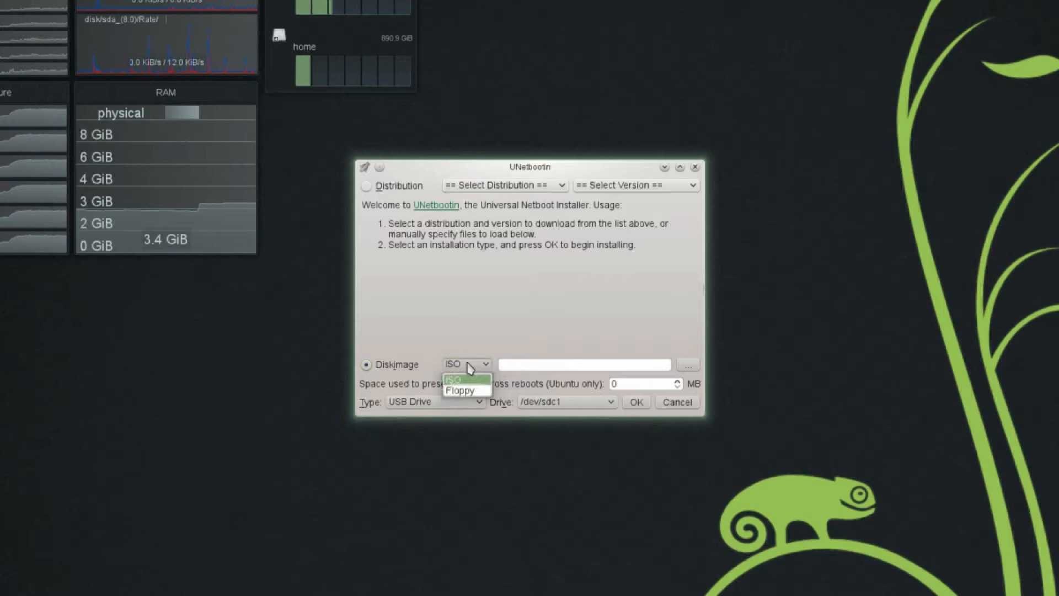
pyautogui.click(460, 390)
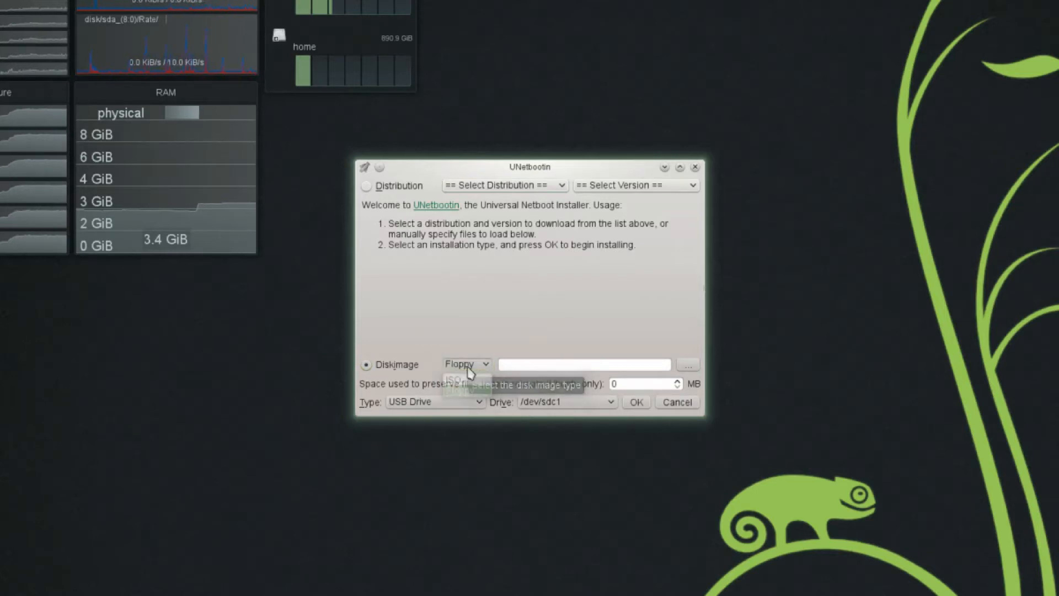
pyautogui.click(466, 364)
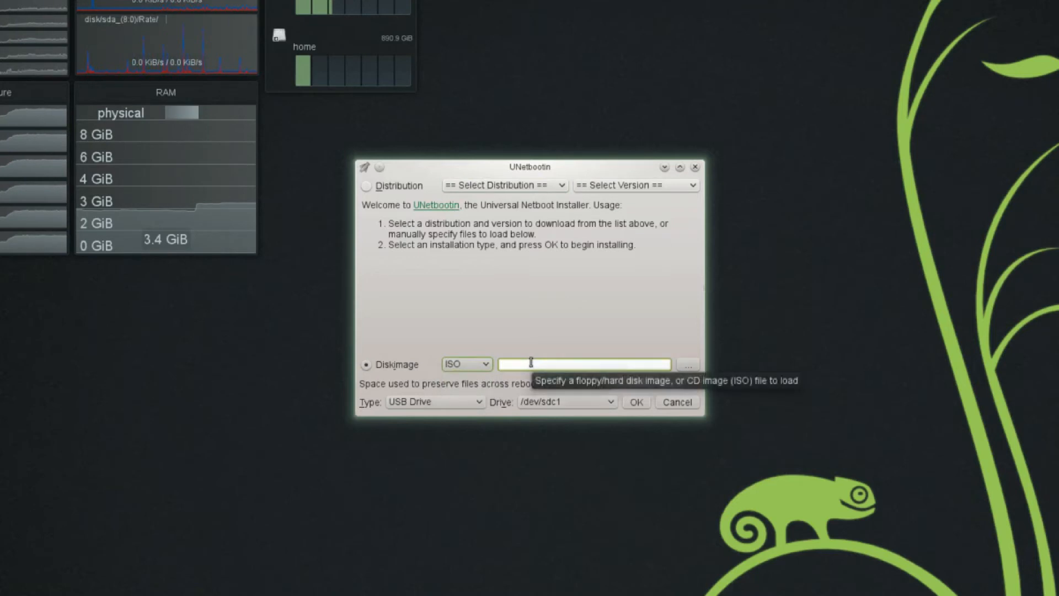
pyautogui.moveTo(753, 376)
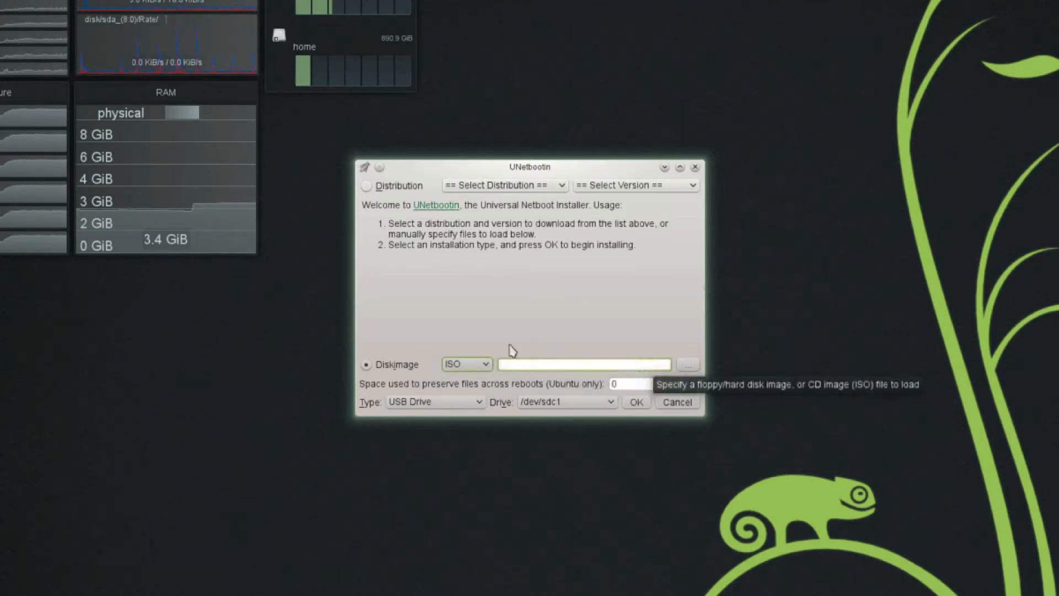
pyautogui.moveTo(686, 364)
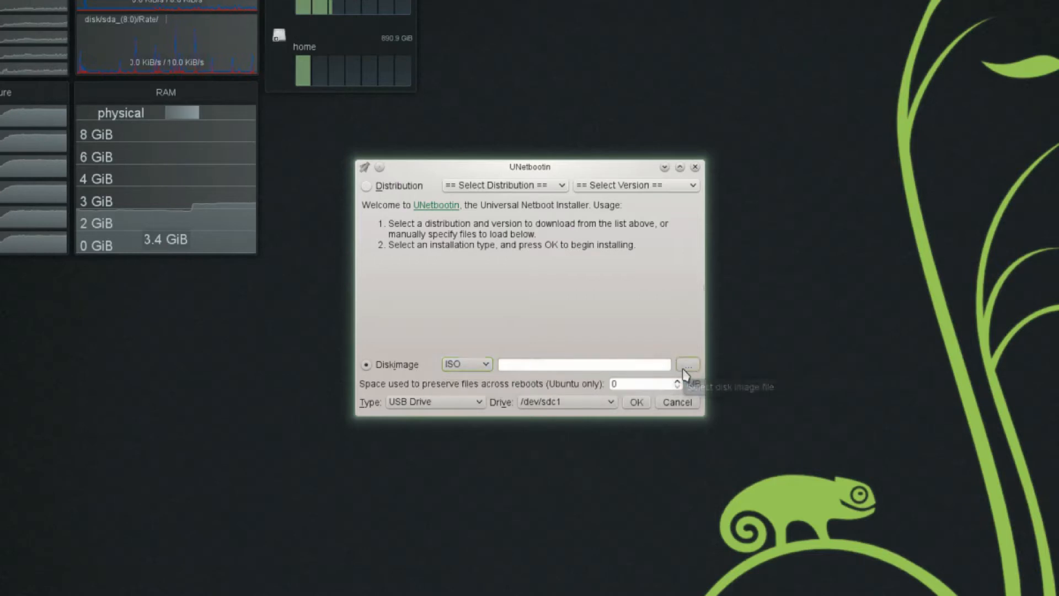
# - Browse the file chooser to the user folder on the 1.0 TiB drive, filtered to ISO files
pyautogui.click(687, 364)
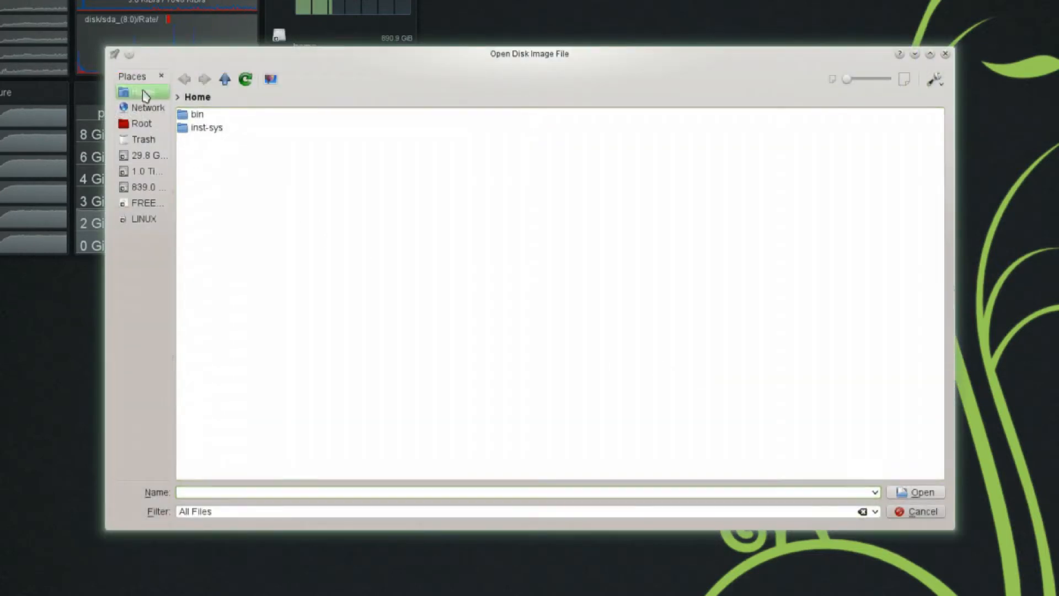
pyautogui.click(141, 91)
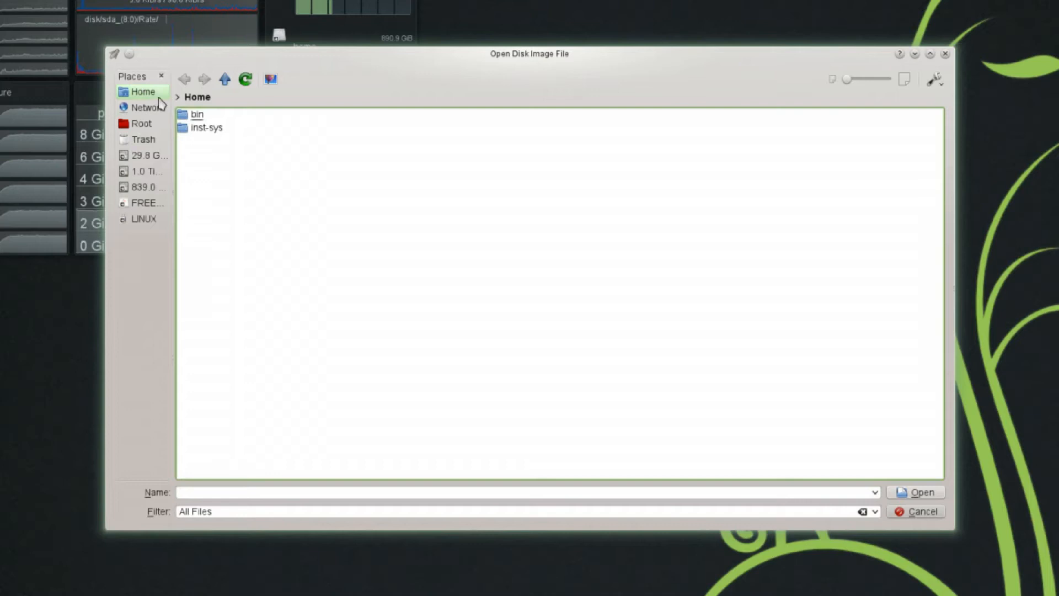
pyautogui.moveTo(497, 221)
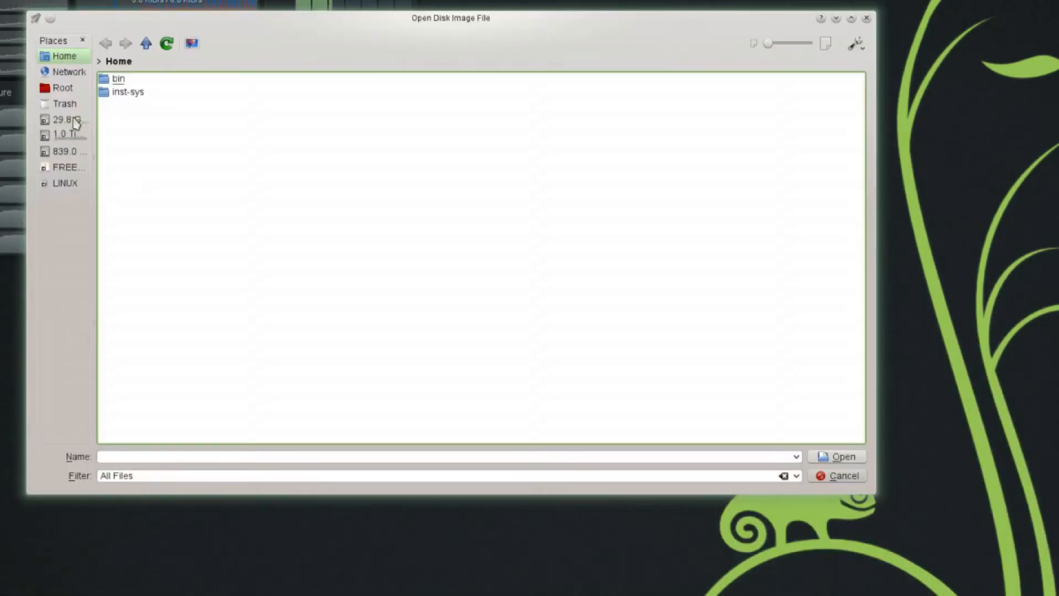
pyautogui.click(61, 87)
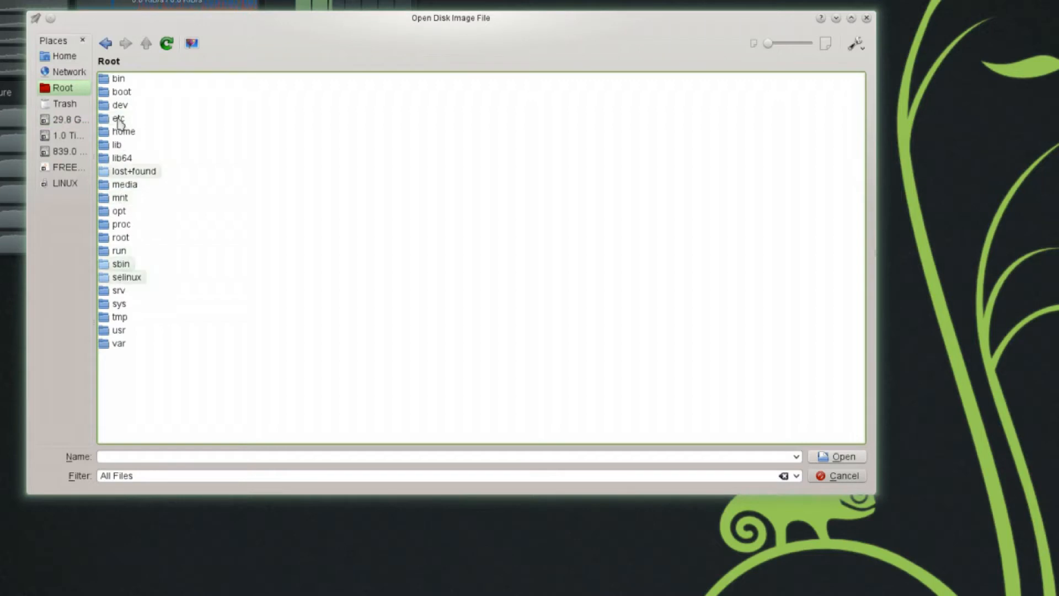
pyautogui.click(67, 134)
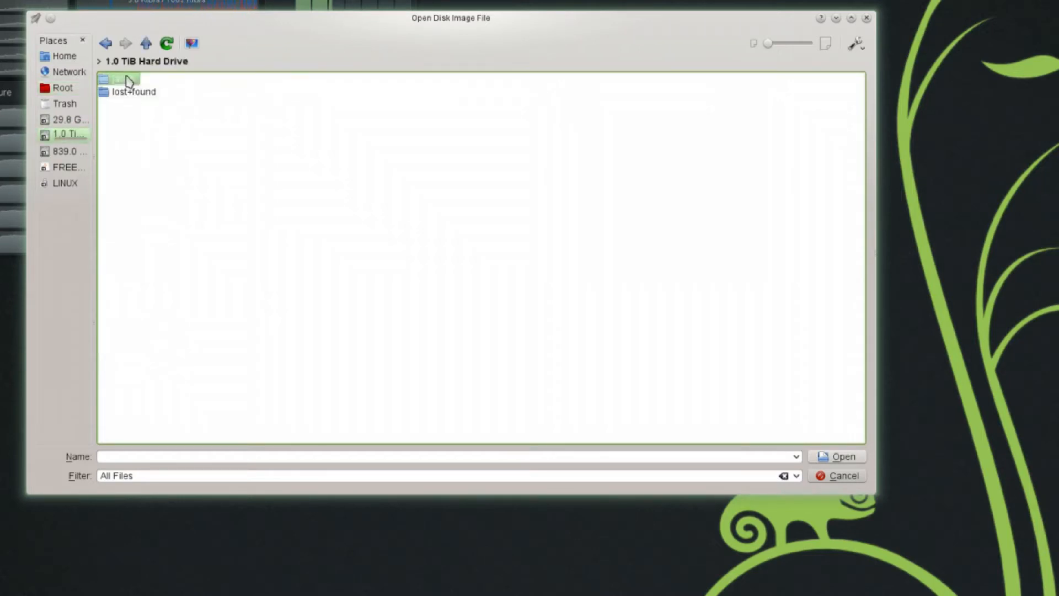
pyautogui.doubleClick(118, 80)
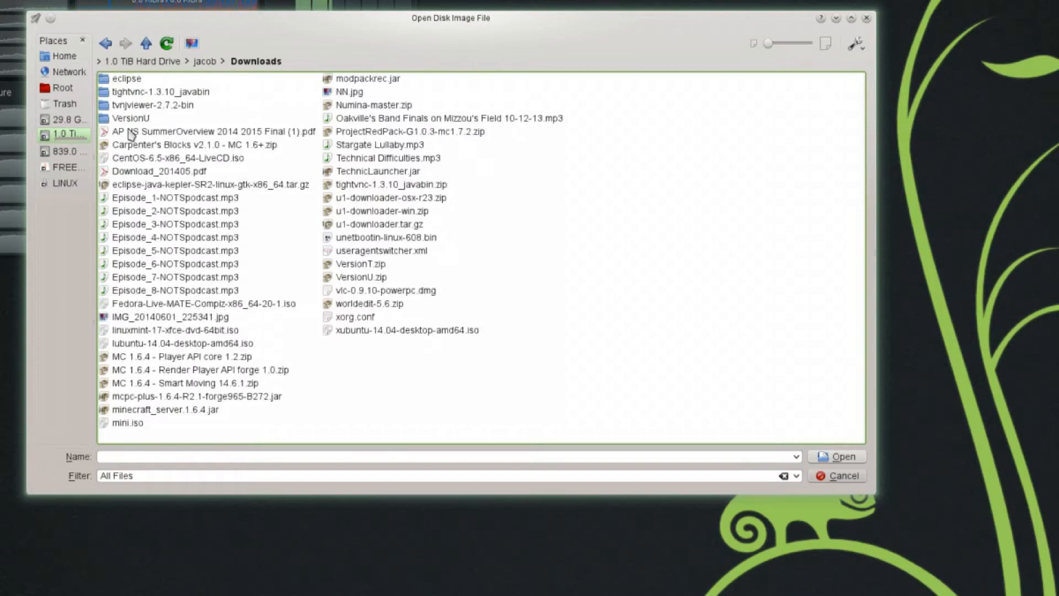
pyautogui.click(788, 476)
pyautogui.write('ISO')
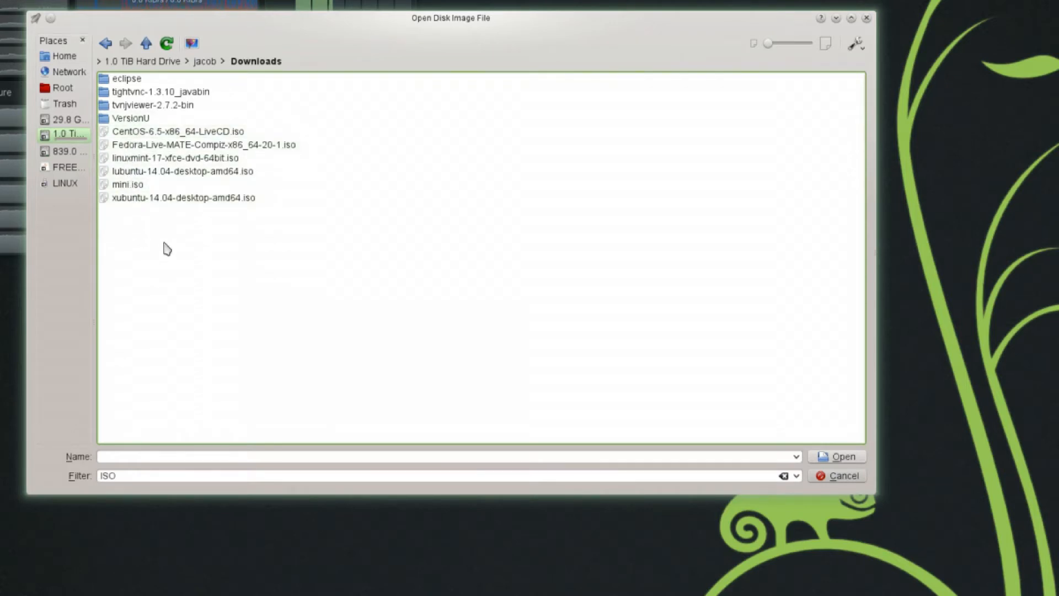
pyautogui.moveTo(139, 162)
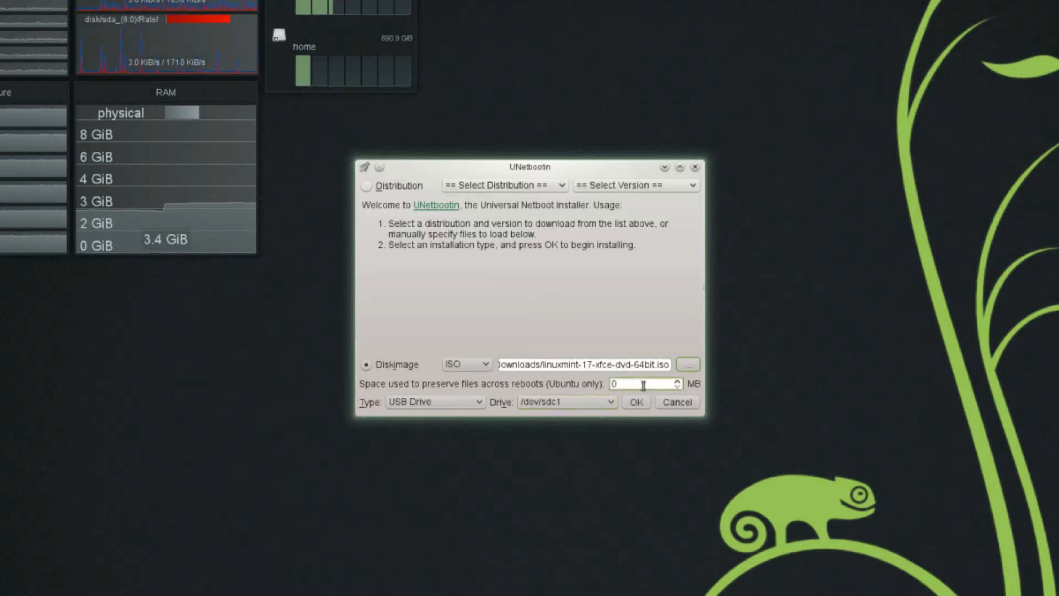
pyautogui.moveTo(645, 384)
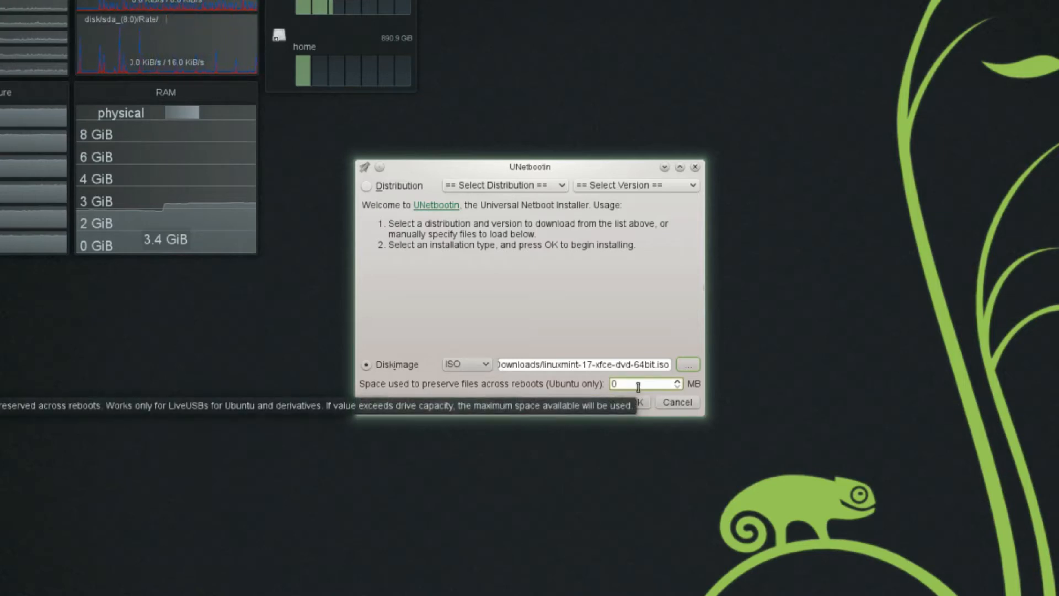
pyautogui.moveTo(795, 445)
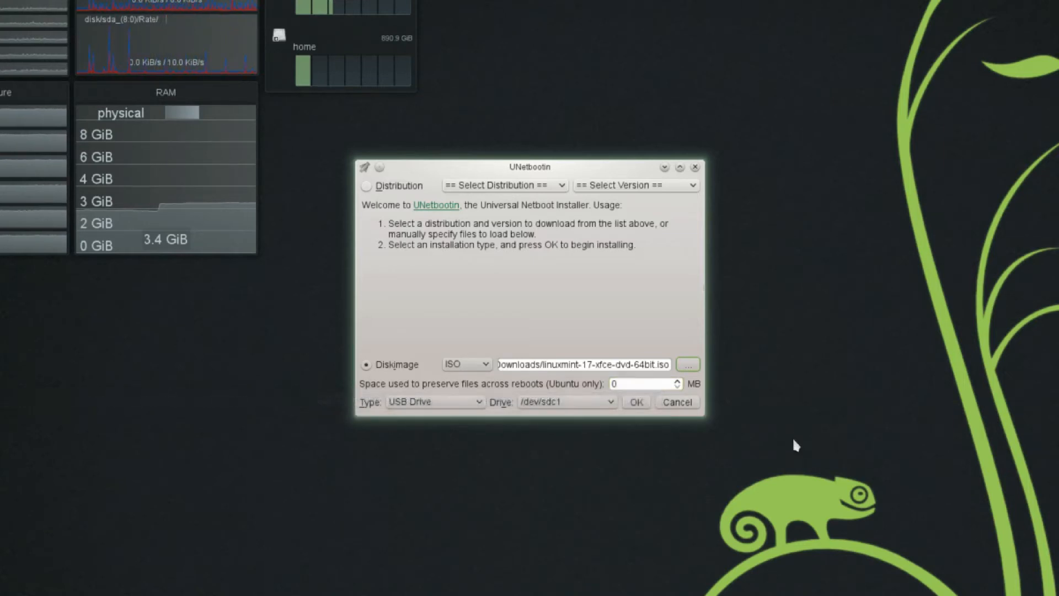
pyautogui.moveTo(766, 444)
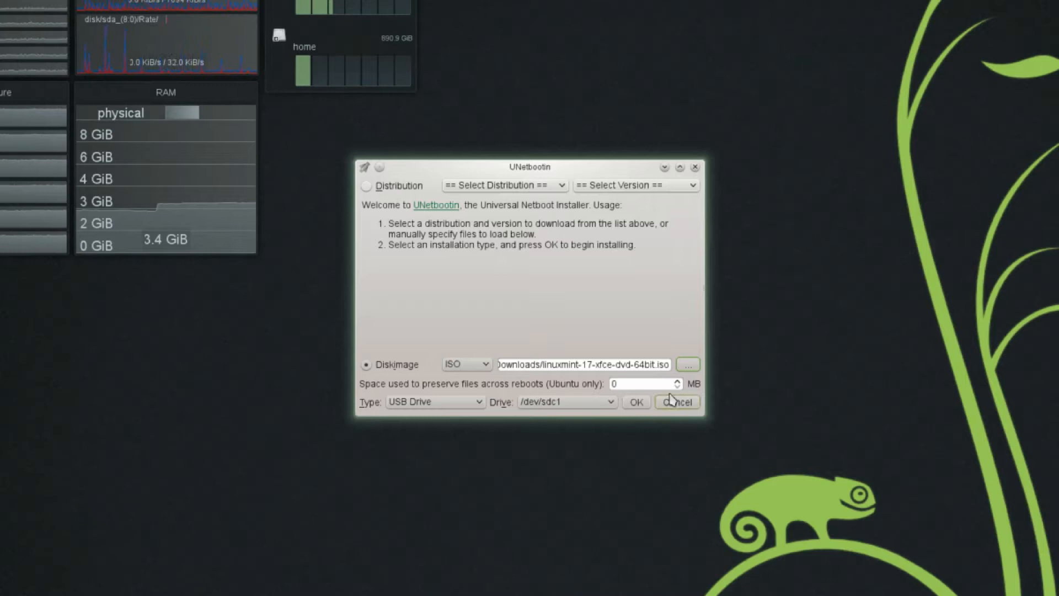
pyautogui.moveTo(729, 452)
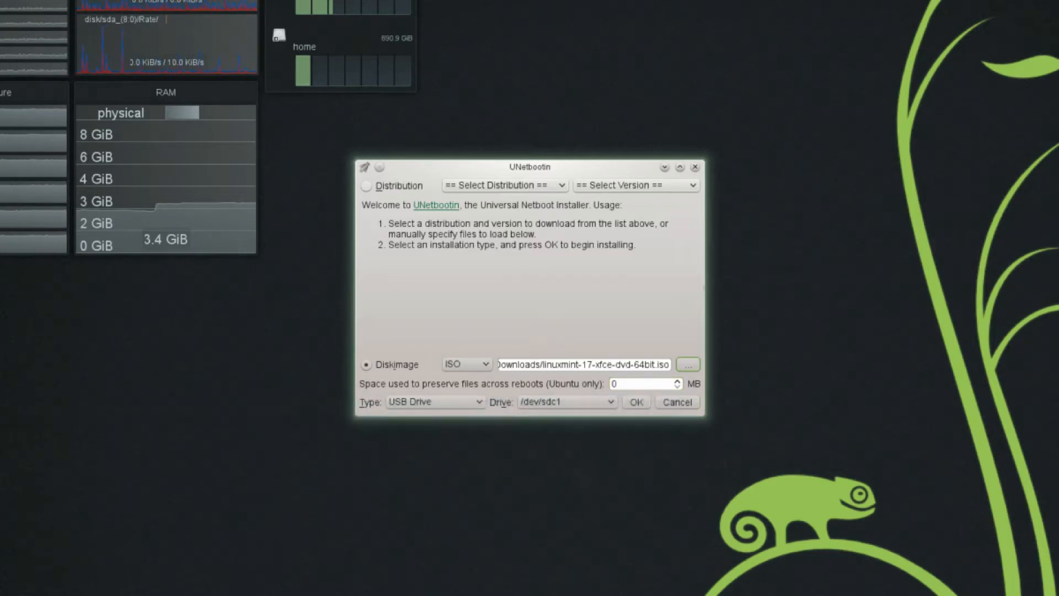
pyautogui.moveTo(619, 518)
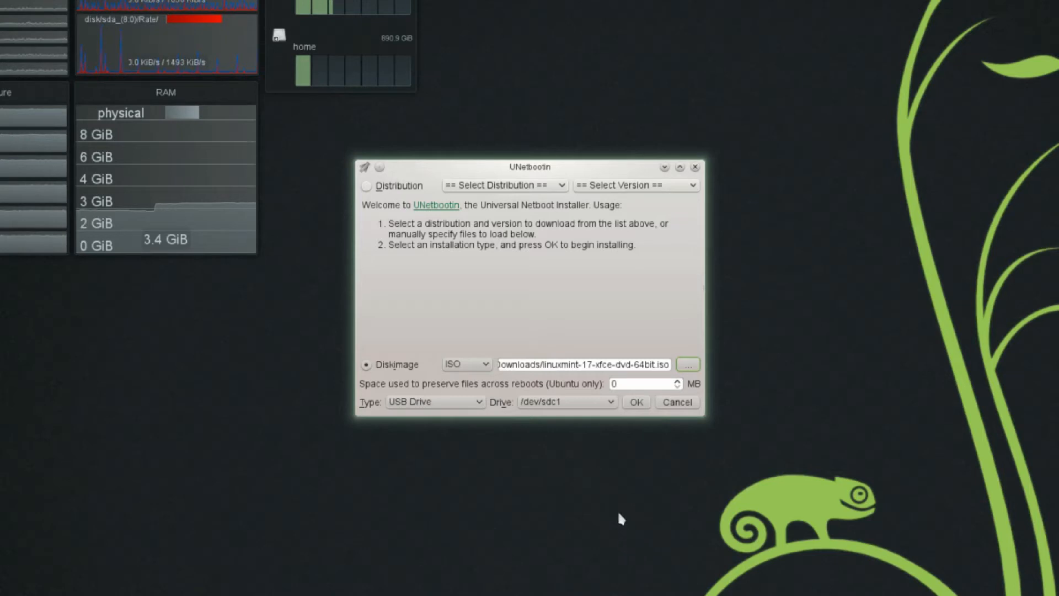
pyautogui.click(435, 401)
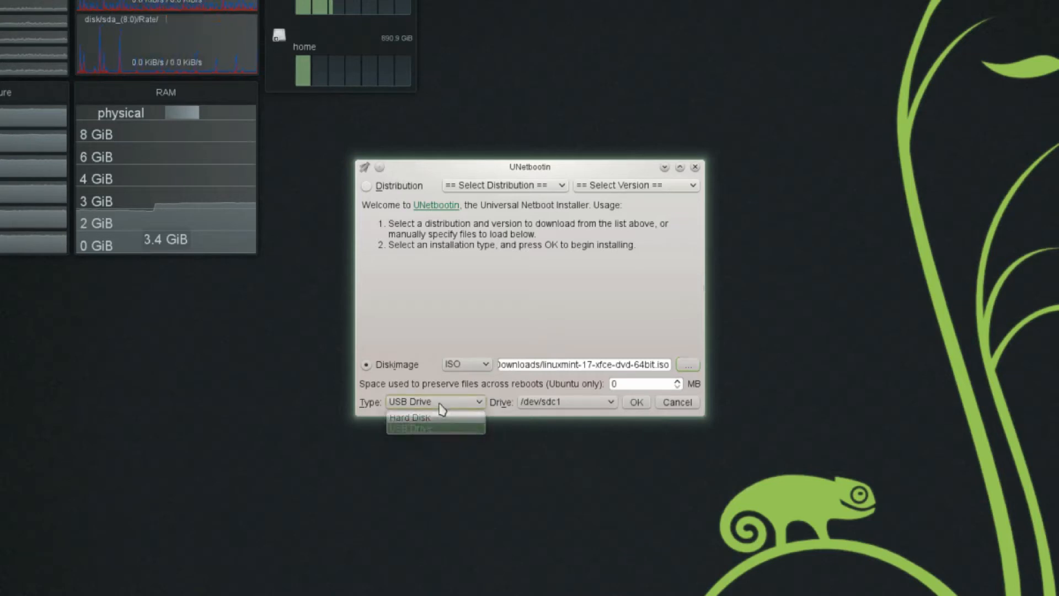
pyautogui.moveTo(410, 428)
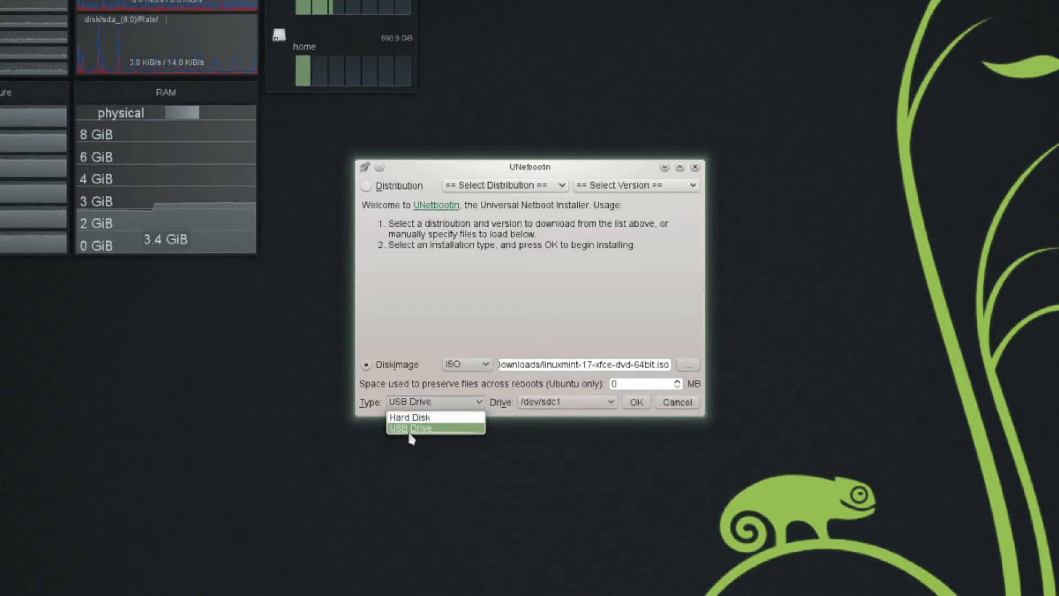
pyautogui.moveTo(412, 417)
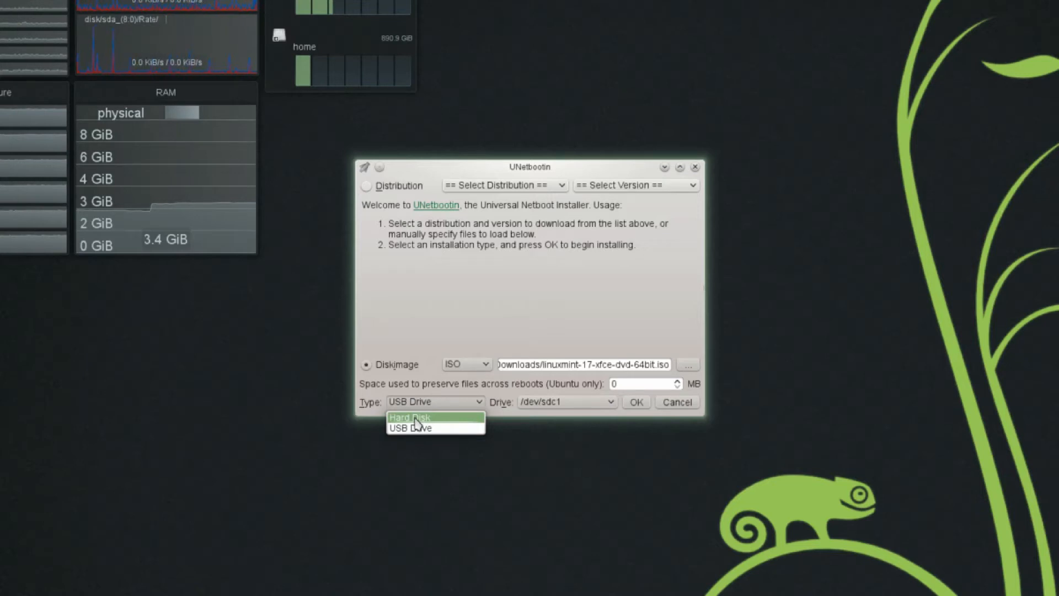
pyautogui.click(410, 427)
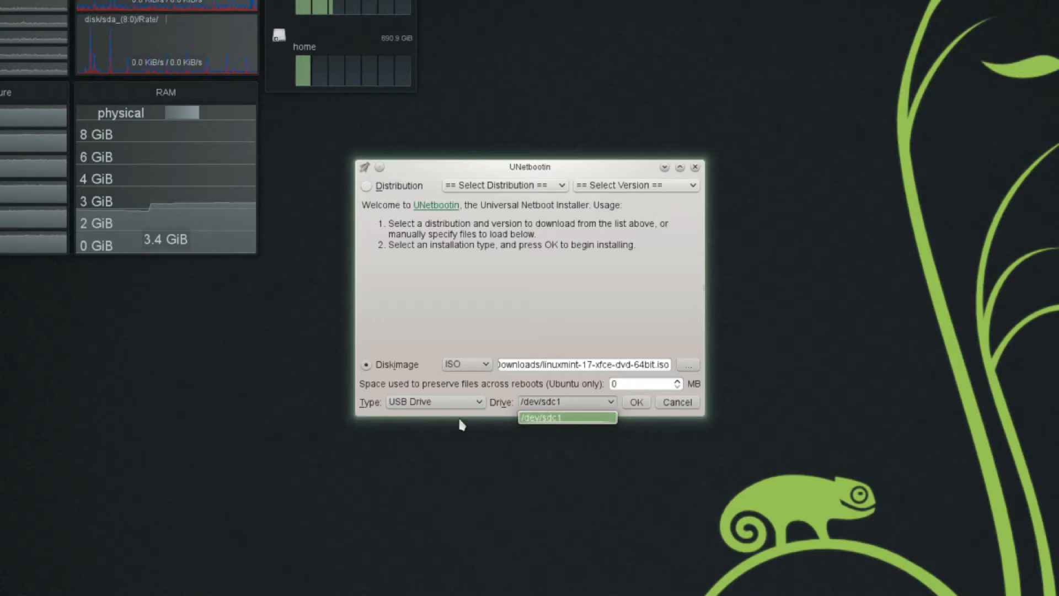
pyautogui.moveTo(558, 410)
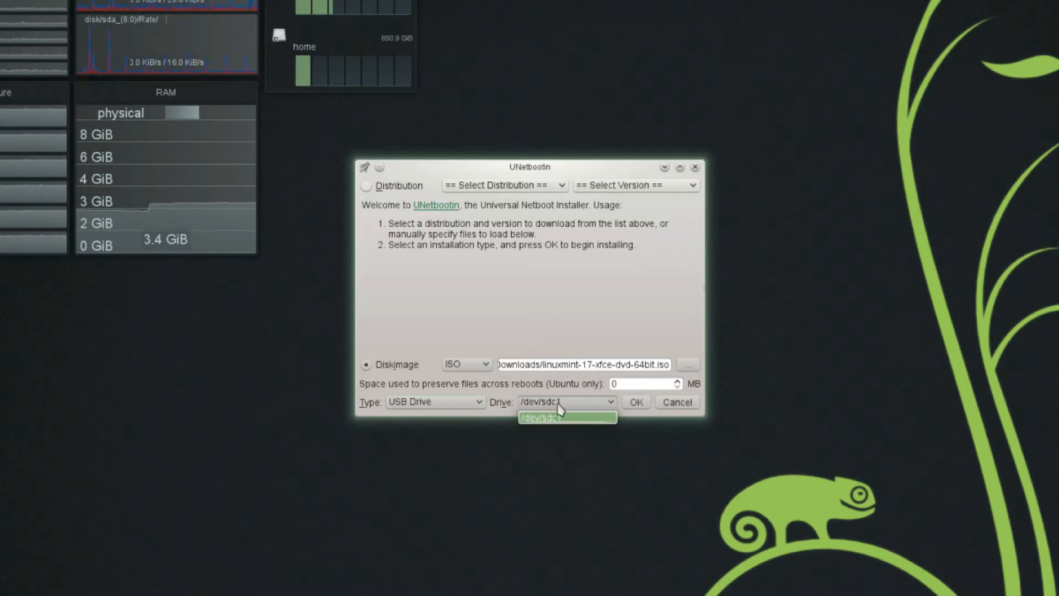
pyautogui.click(566, 416)
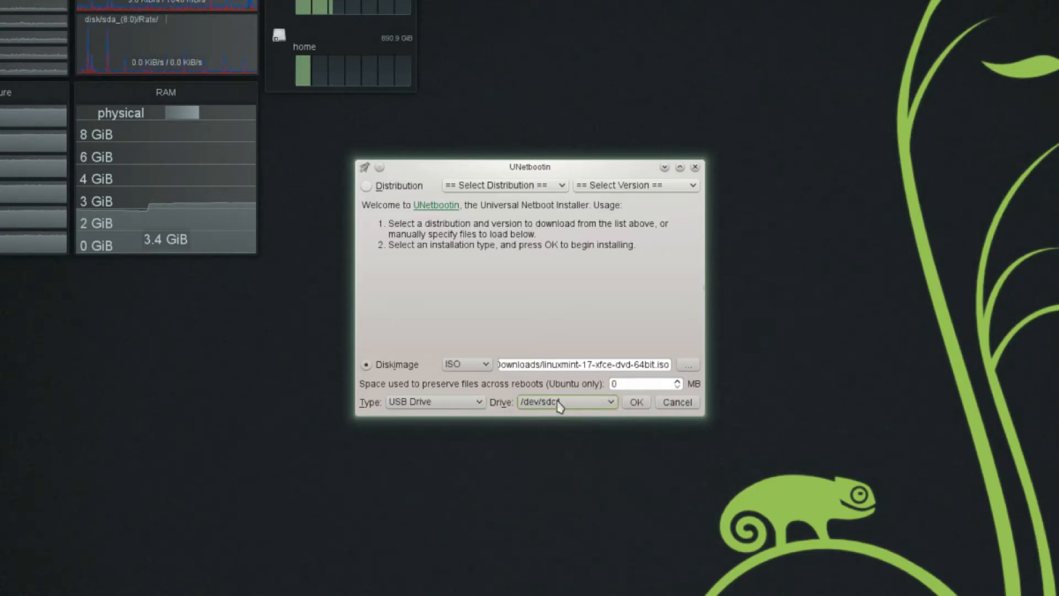
pyautogui.moveTo(560, 402)
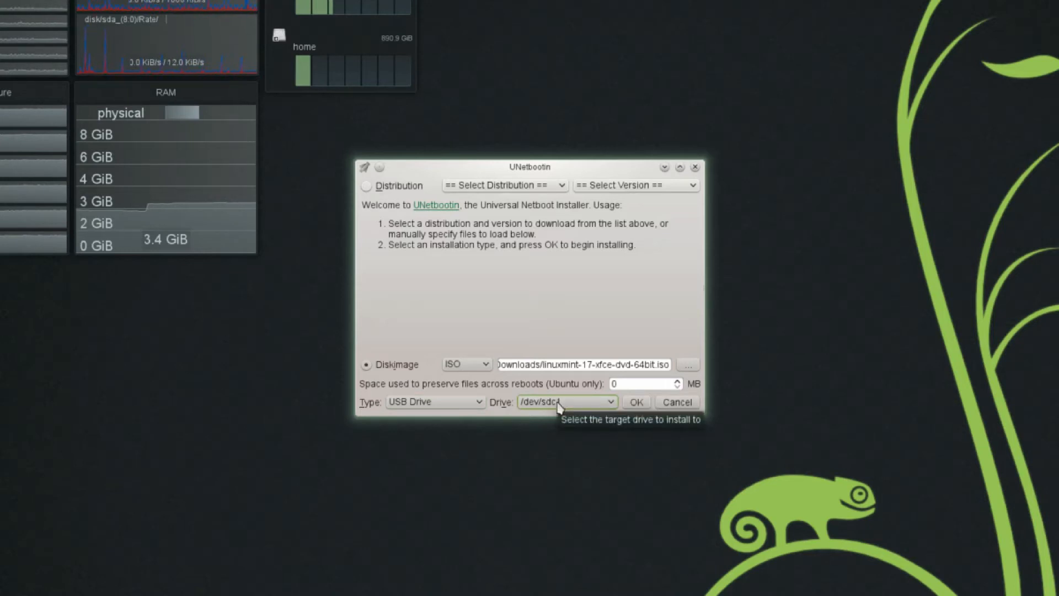
pyautogui.click(15, 566)
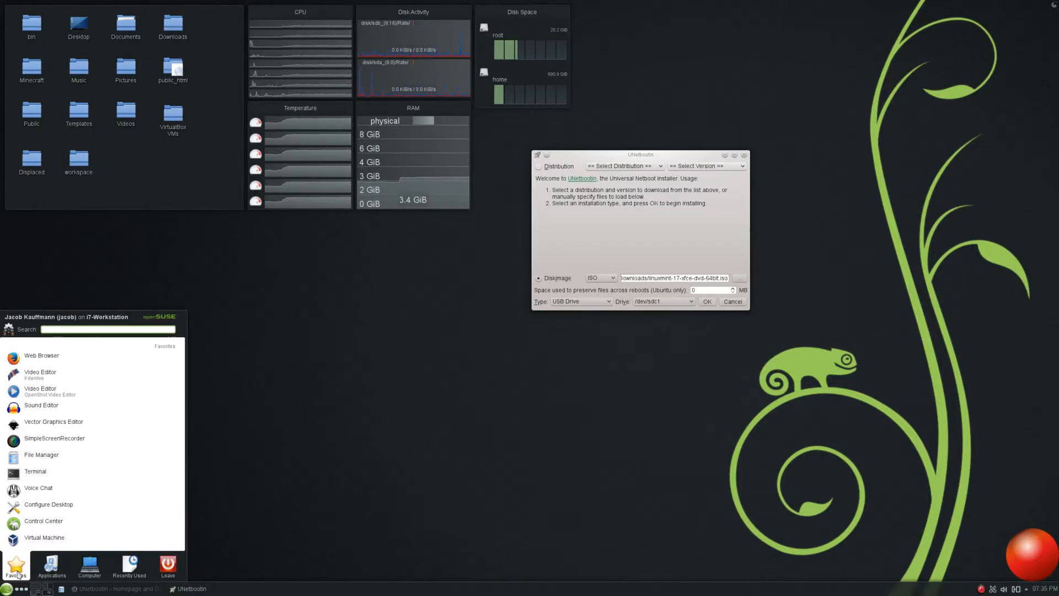
# - Search the launcher for 'gpart' among installed applications
pyautogui.write('gpar')
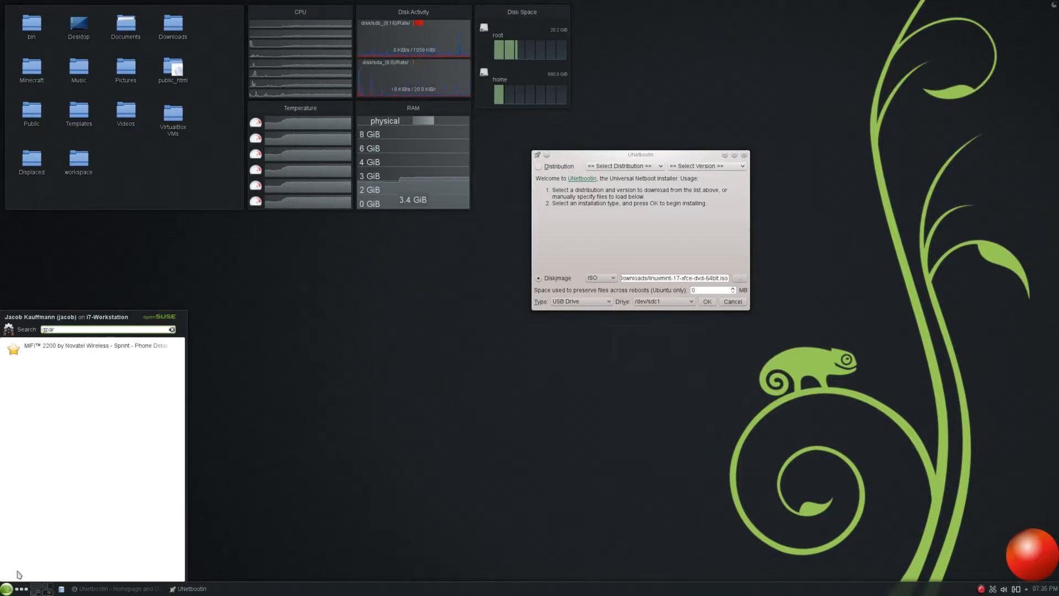
pyautogui.write('t')
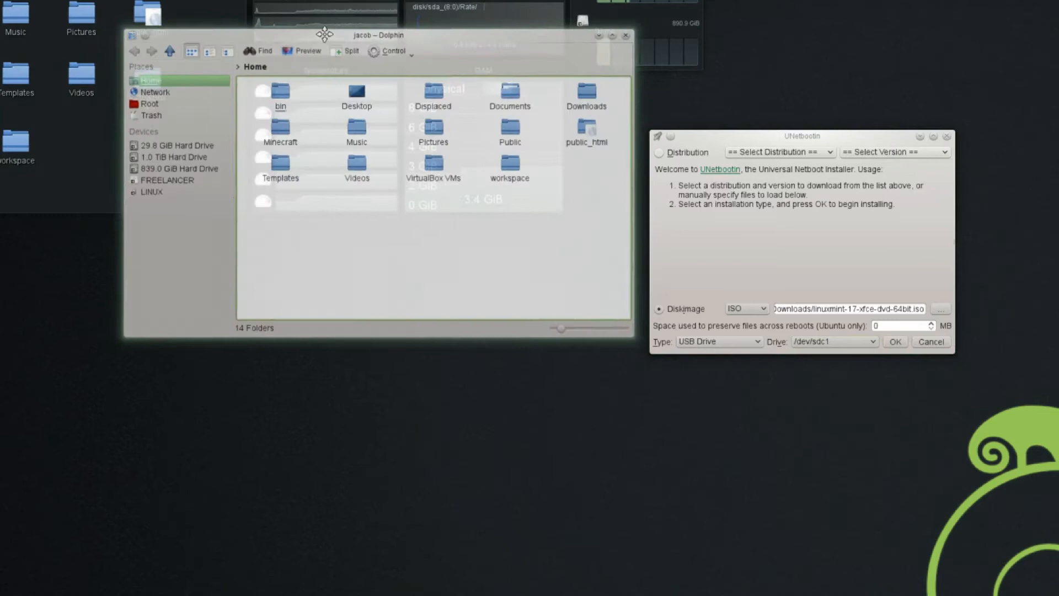
# - View the empty LINUX drive in Dolphin, then close the file manager
pyautogui.click(152, 192)
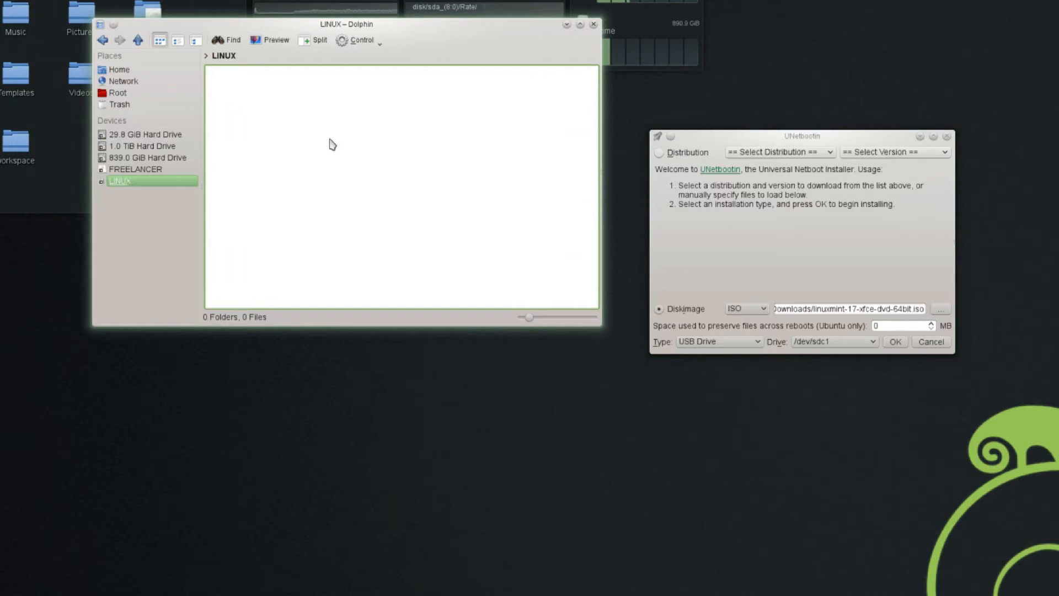
pyautogui.moveTo(360, 127)
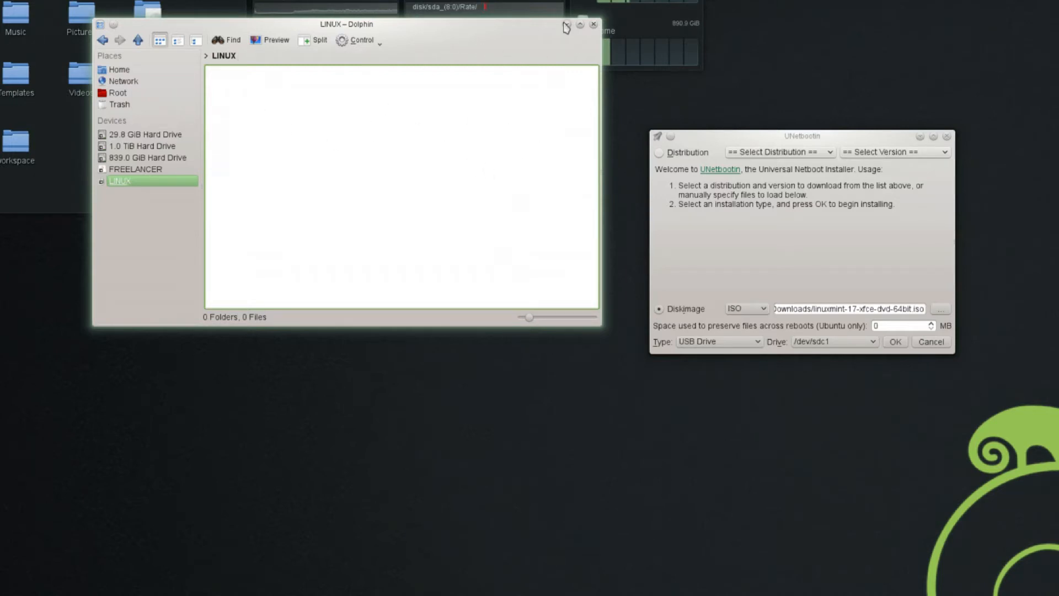
pyautogui.click(593, 25)
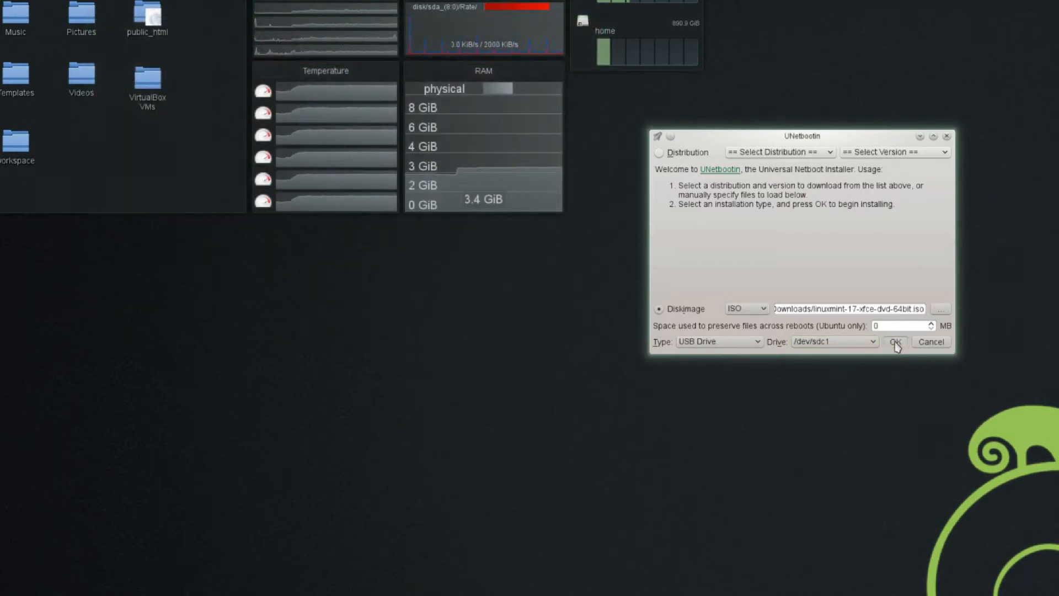
pyautogui.moveTo(902, 460)
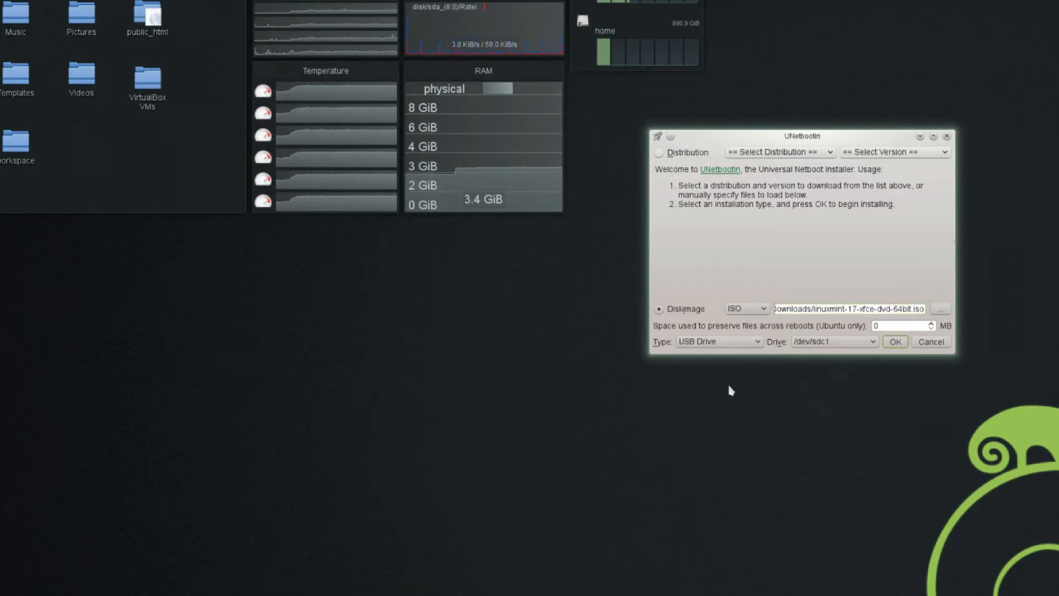
pyautogui.moveTo(840, 437)
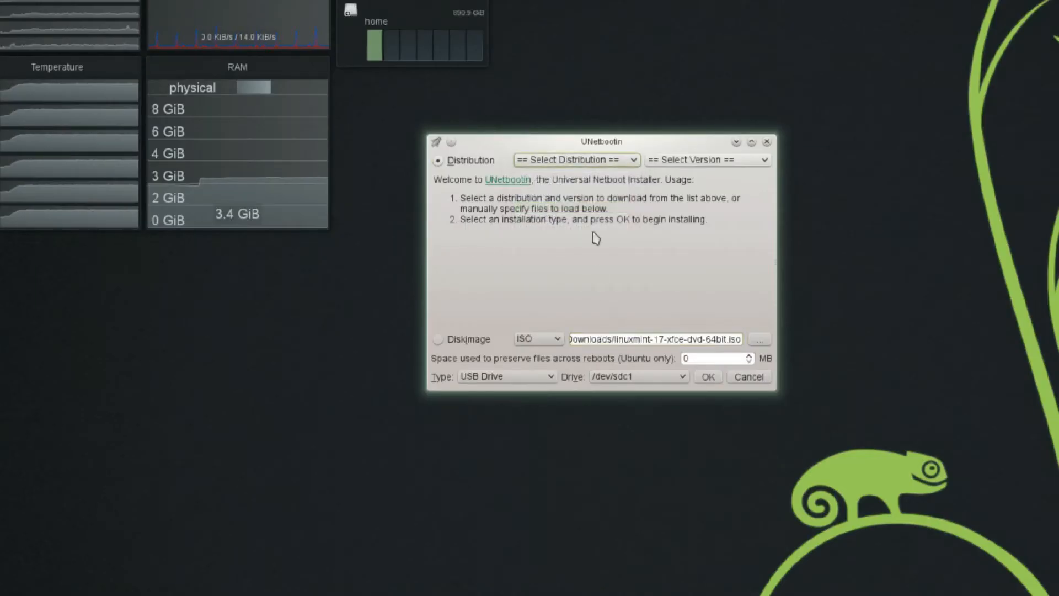
# - Browse Linux Mint's online releases up to 16_Live_x64, then return to the downloaded ISO source
pyautogui.click(574, 159)
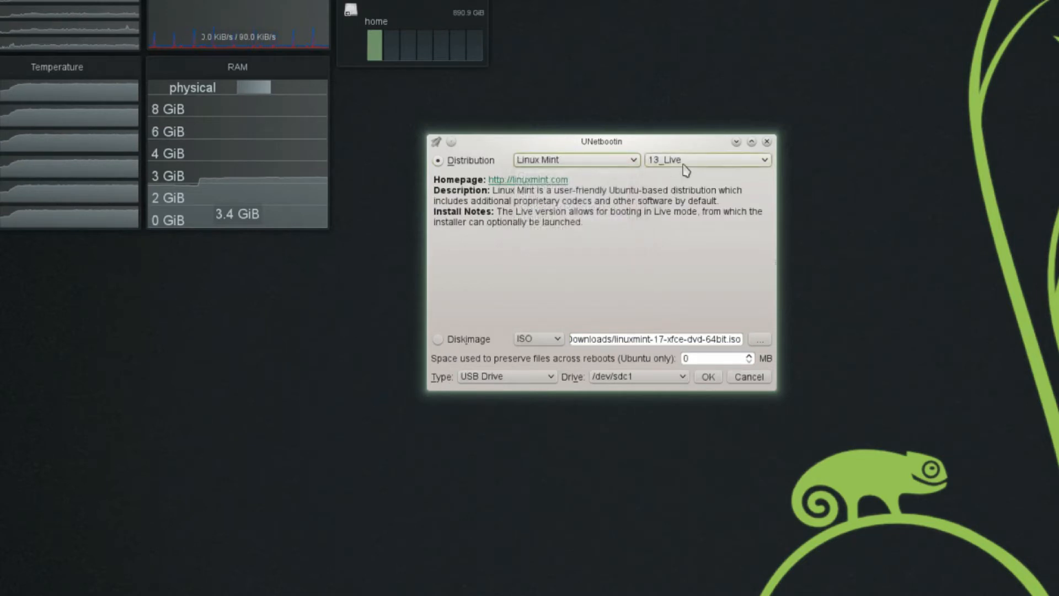
pyautogui.click(706, 160)
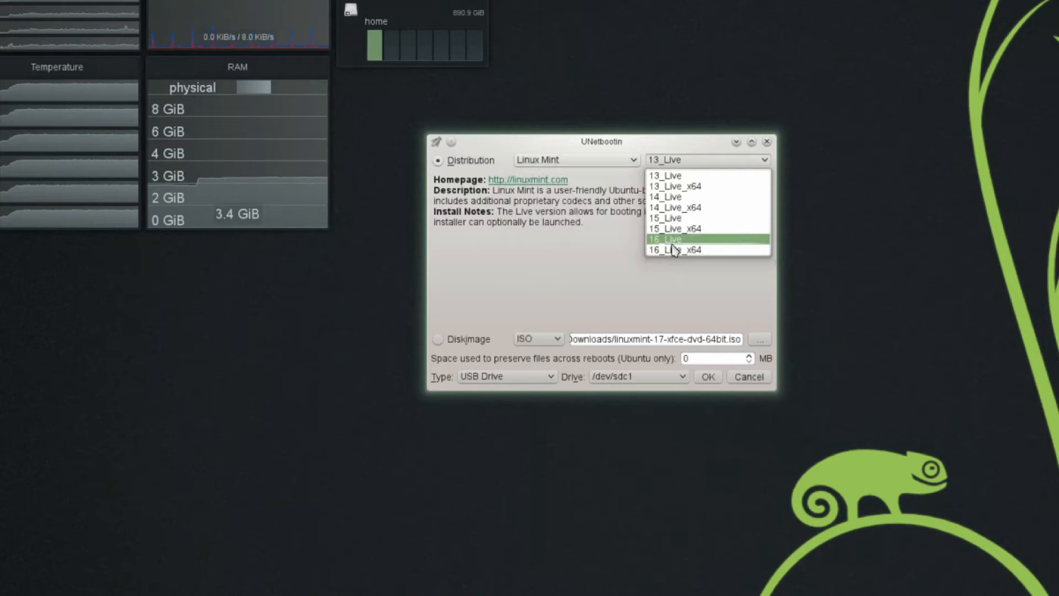
pyautogui.moveTo(675, 250)
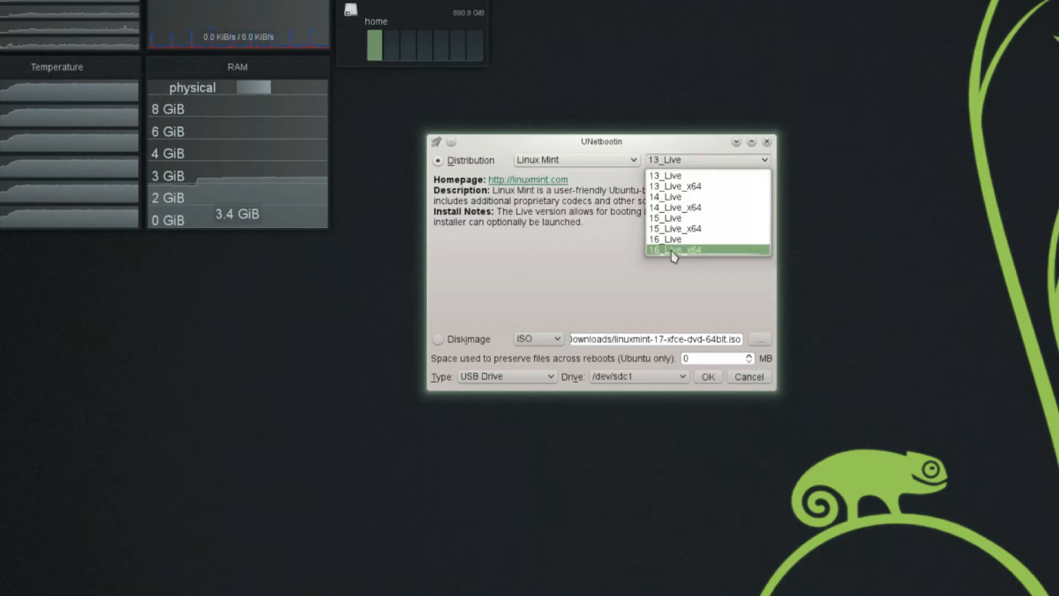
pyautogui.click(675, 250)
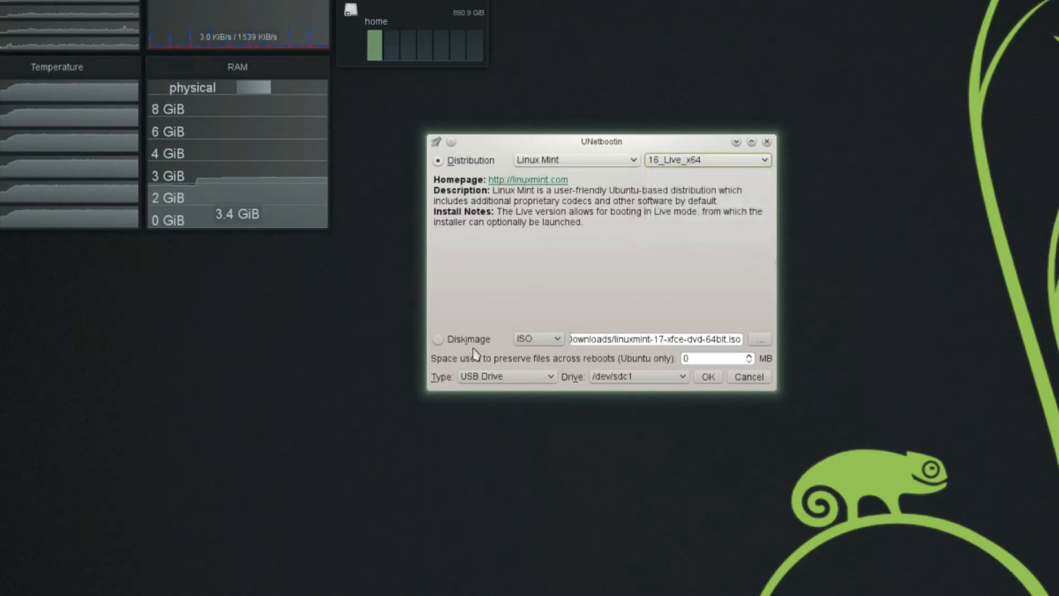
pyautogui.click(438, 338)
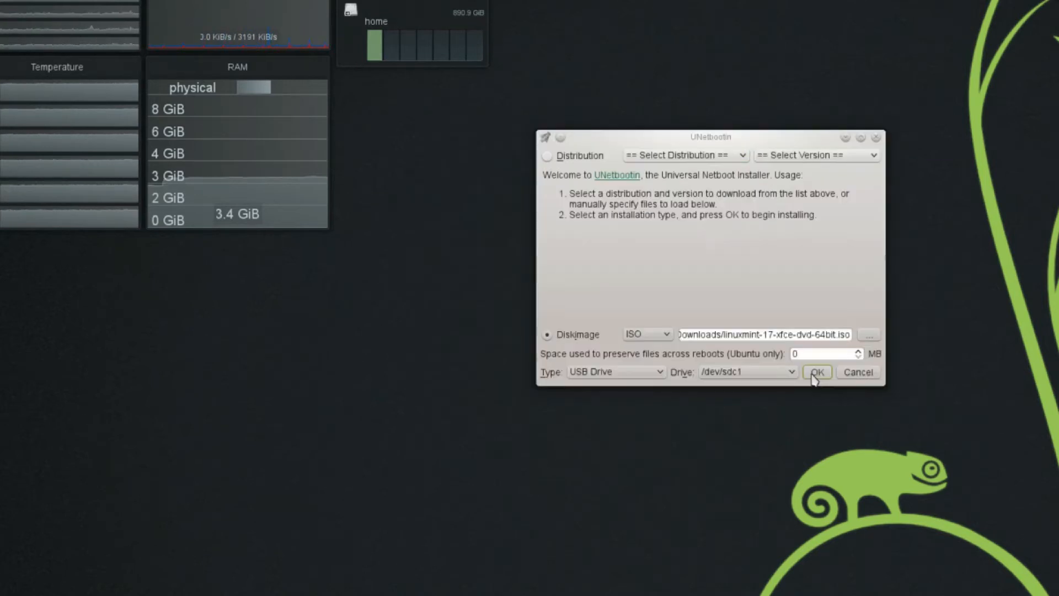
# - Start writing the Linux Mint 17 XFCE ISO to /dev/sdc1
pyautogui.click(816, 371)
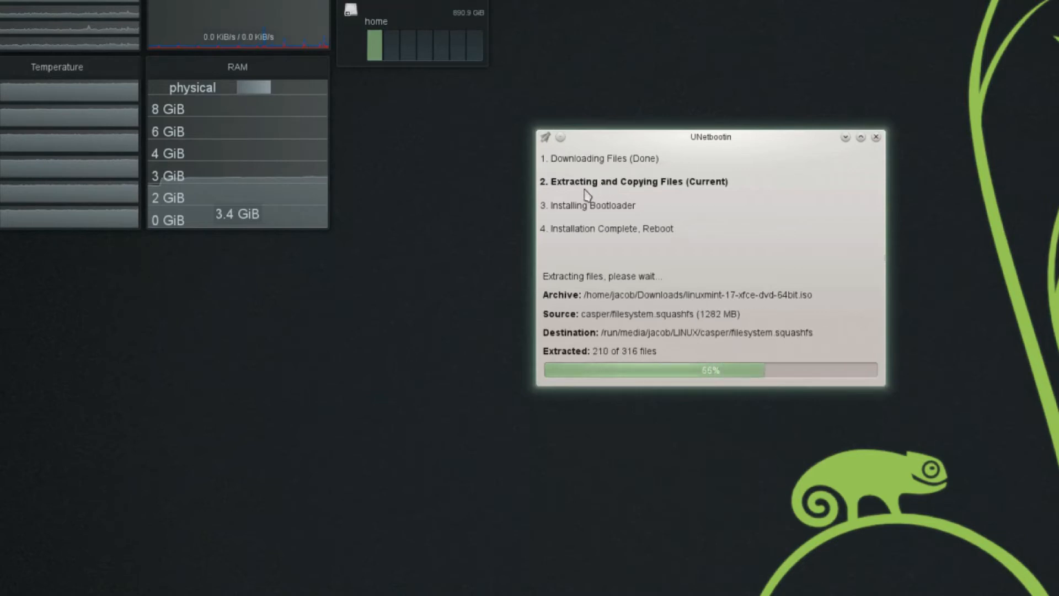
pyautogui.moveTo(682, 165)
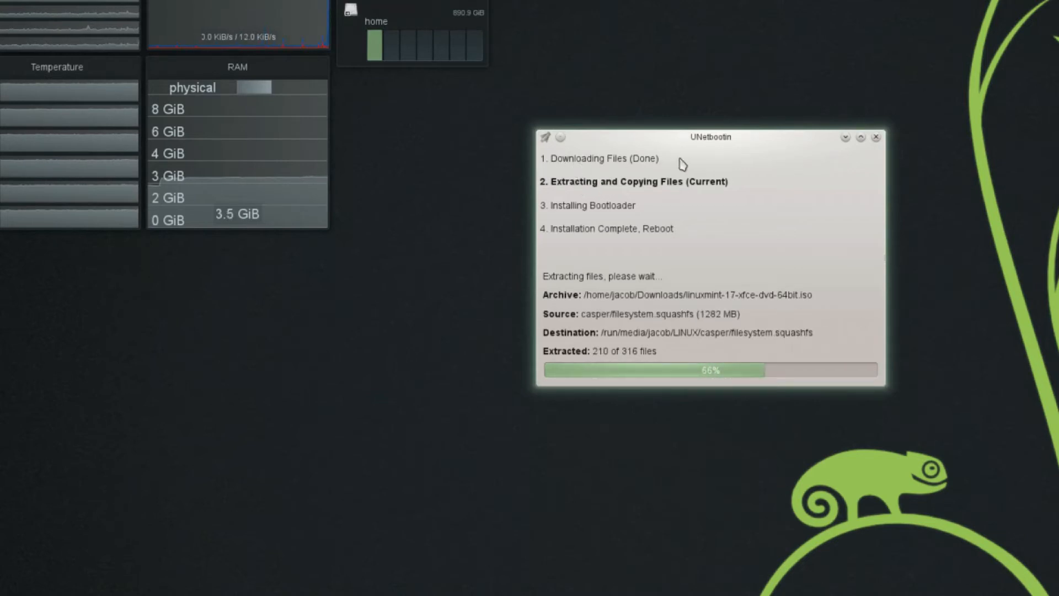
pyautogui.moveTo(564, 193)
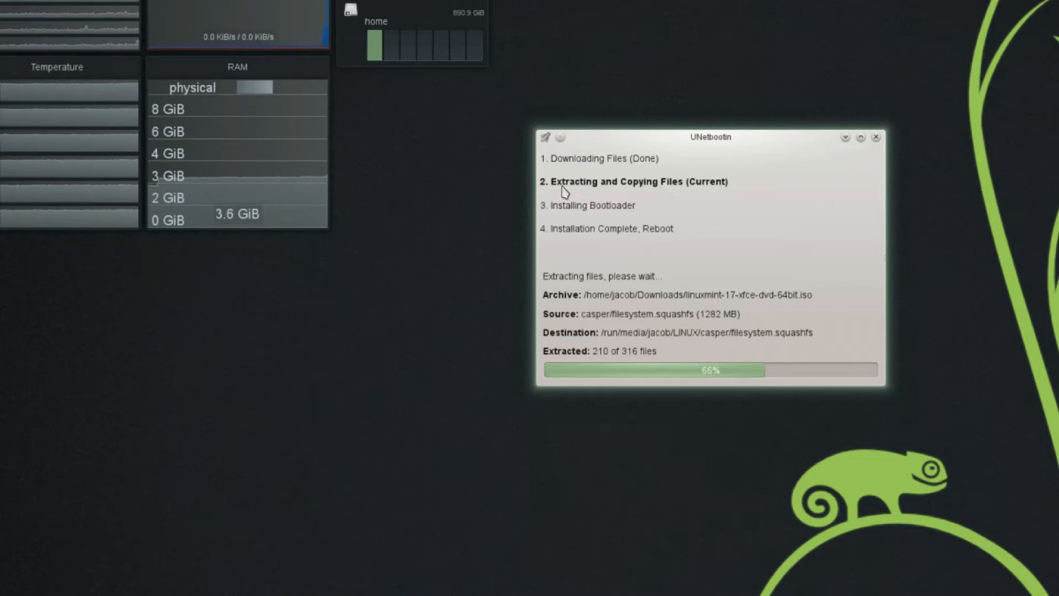
pyautogui.moveTo(735, 279)
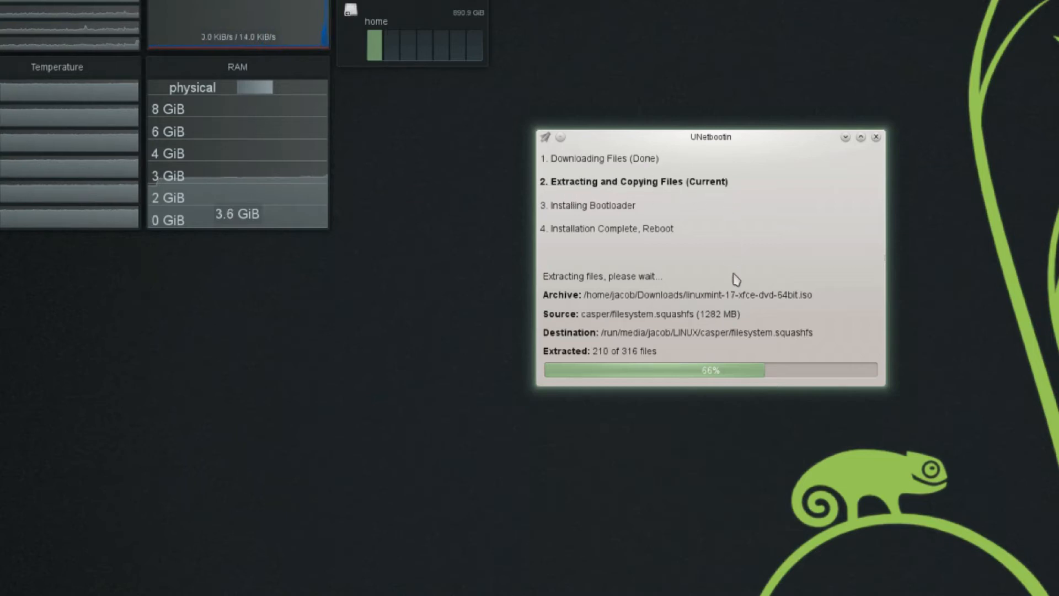
pyautogui.moveTo(800, 376)
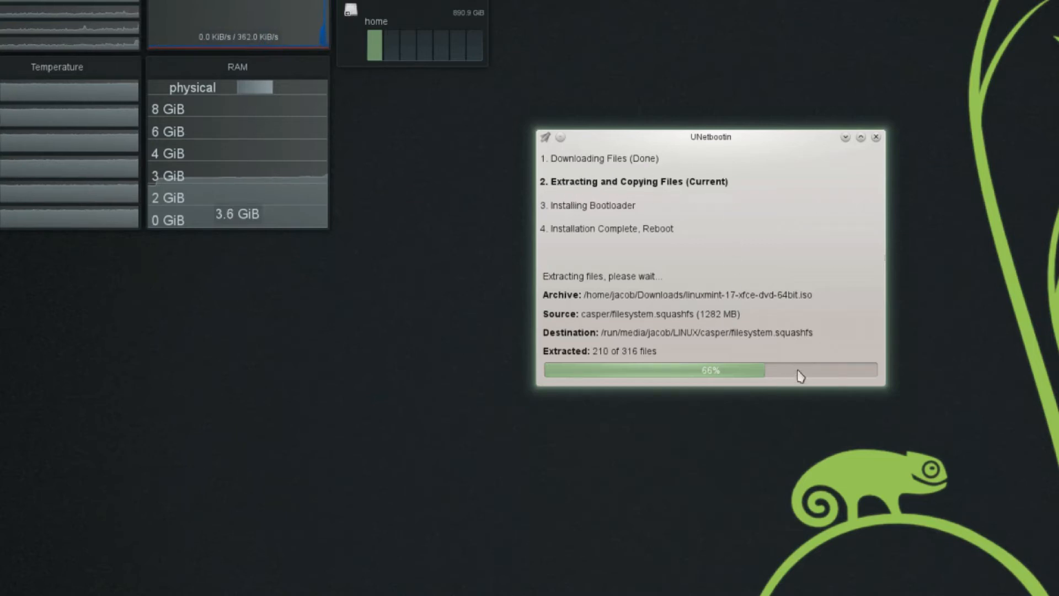
pyautogui.moveTo(851, 408)
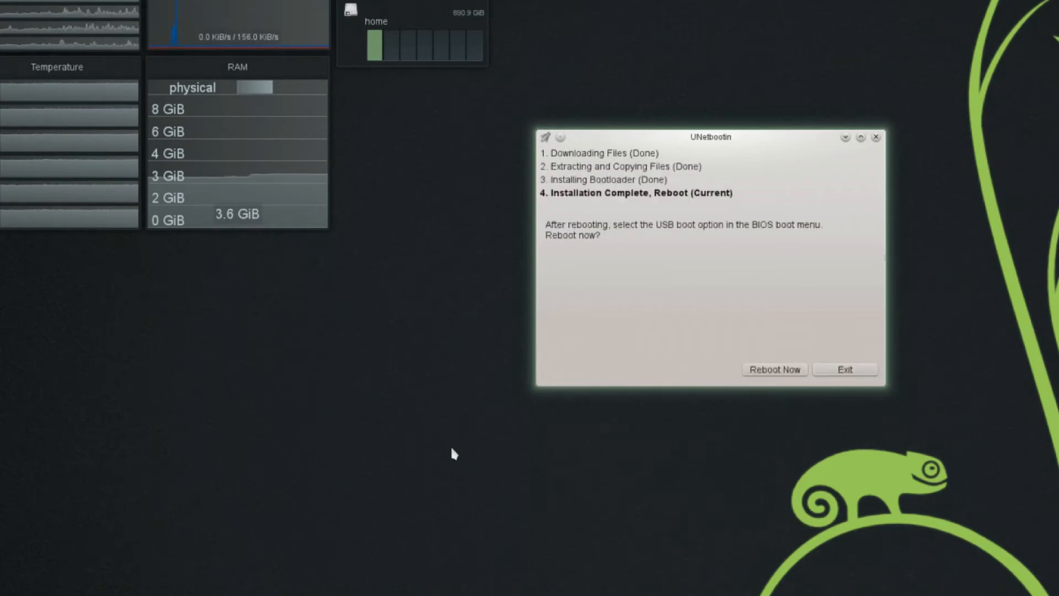
pyautogui.moveTo(629, 247)
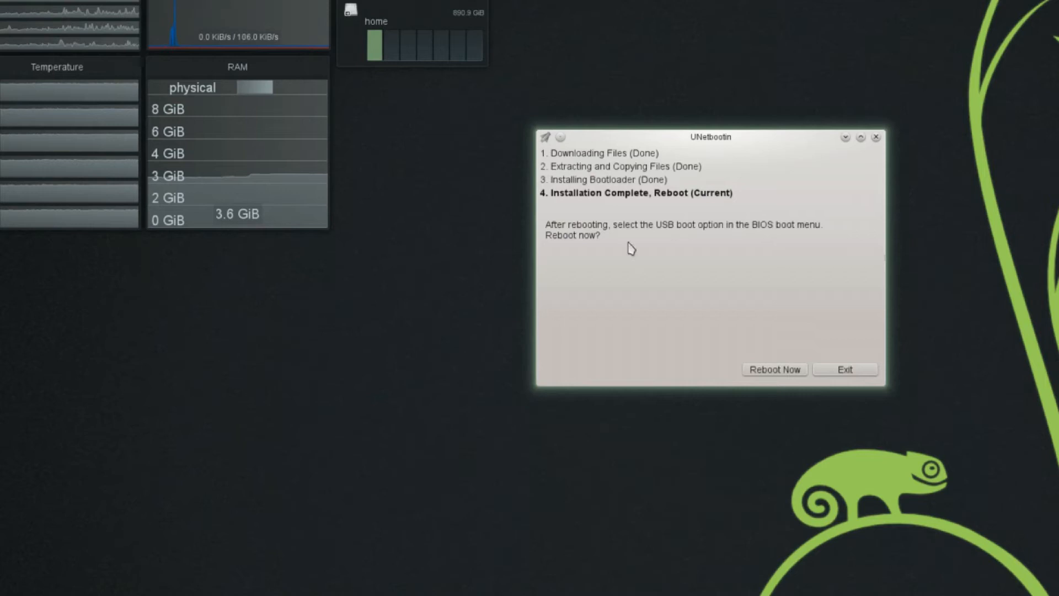
pyautogui.moveTo(710, 208)
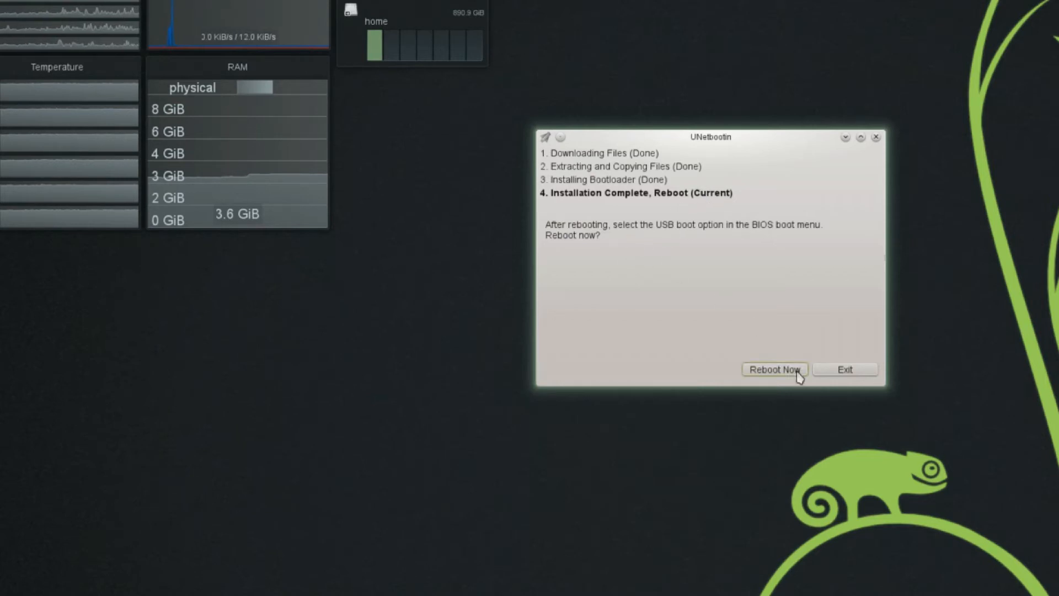
pyautogui.moveTo(805, 310)
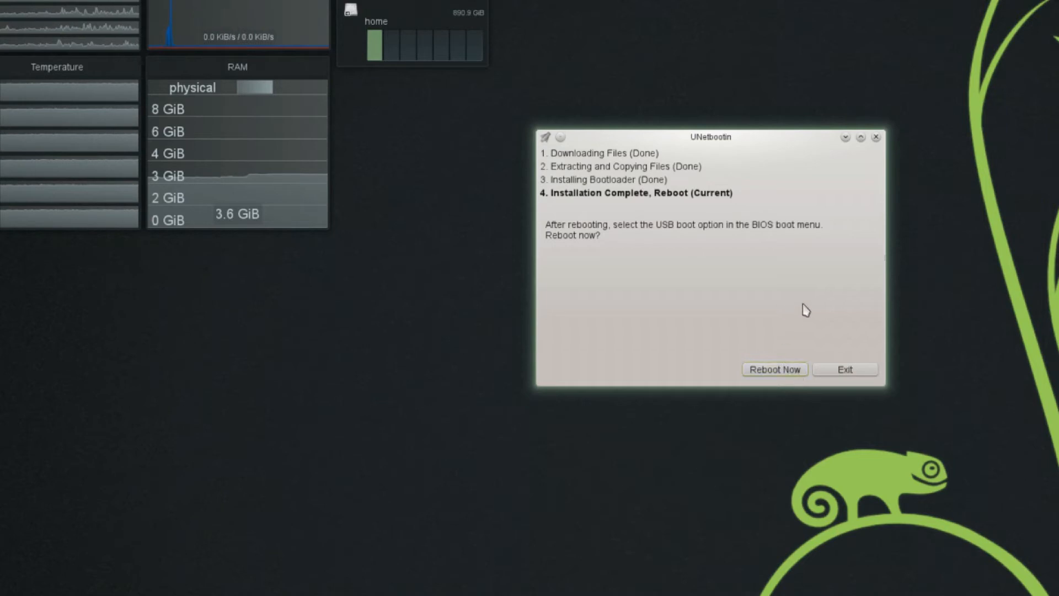
pyautogui.moveTo(844, 369)
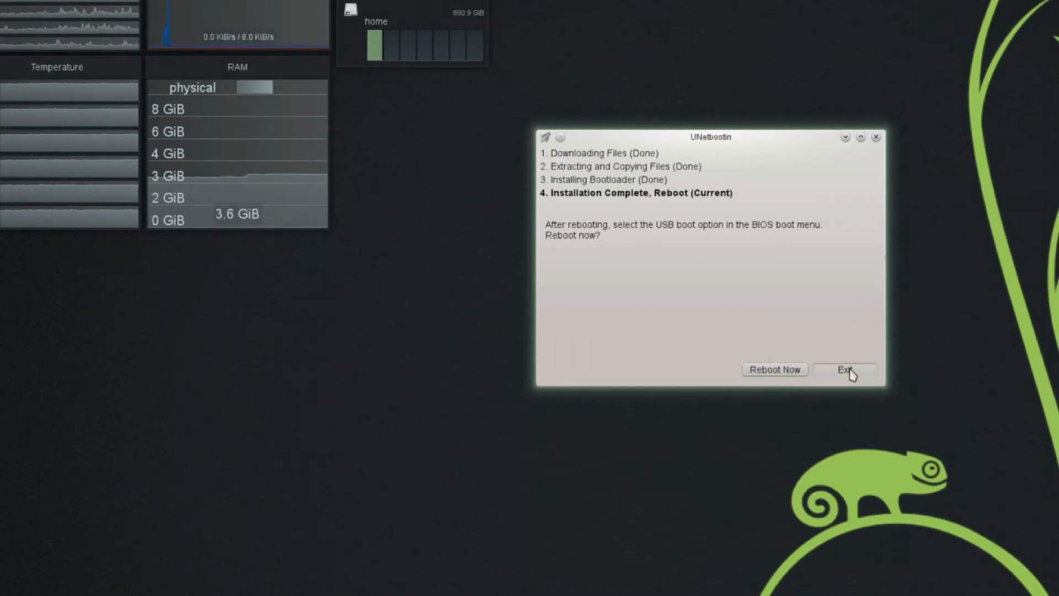
# - Exit the installer after completion without rebooting
pyautogui.click(844, 370)
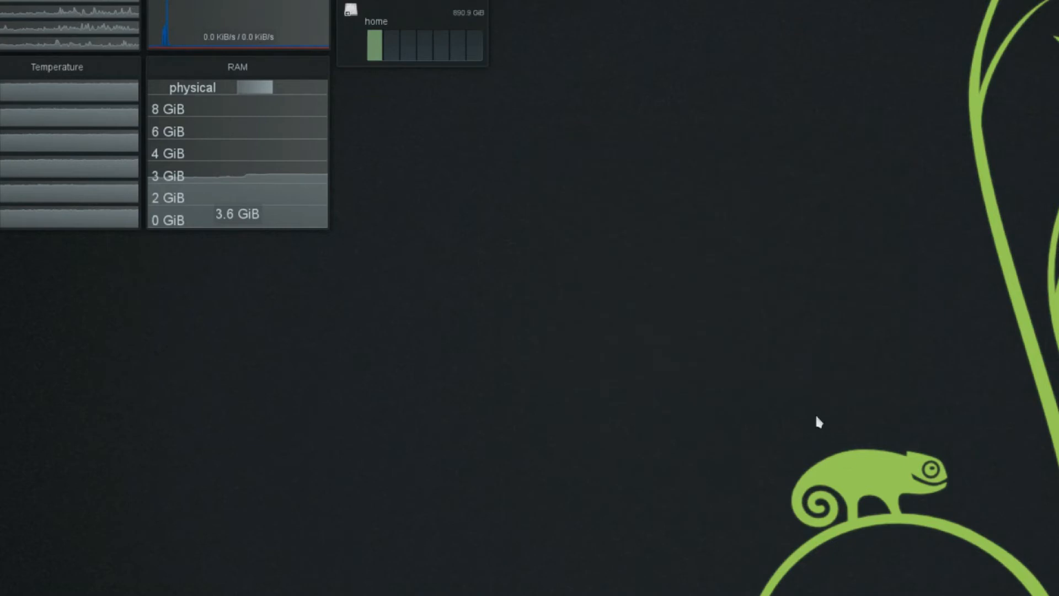
pyautogui.moveTo(757, 366)
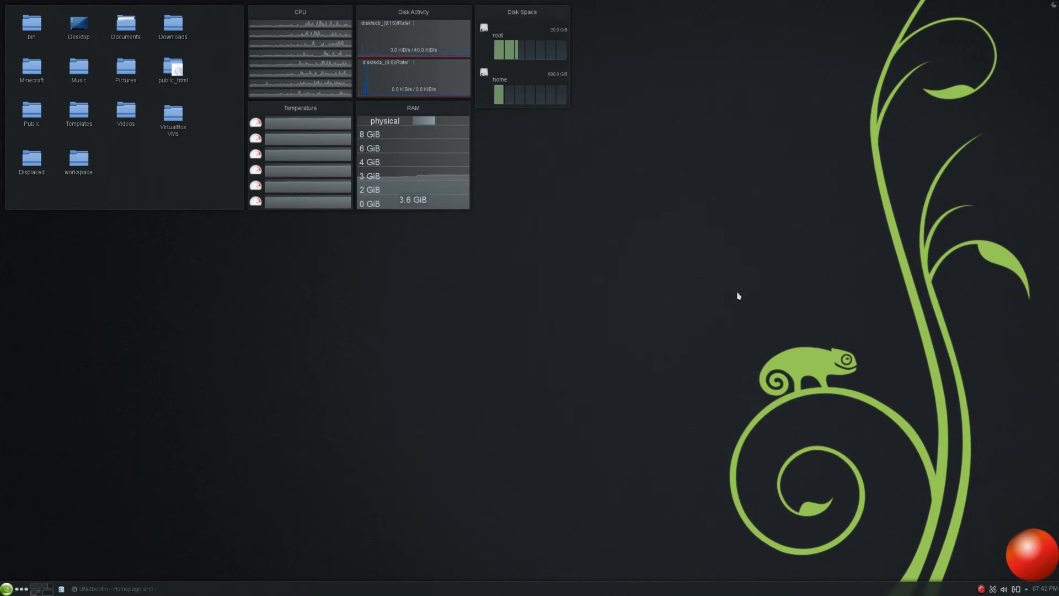
pyautogui.moveTo(650, 305)
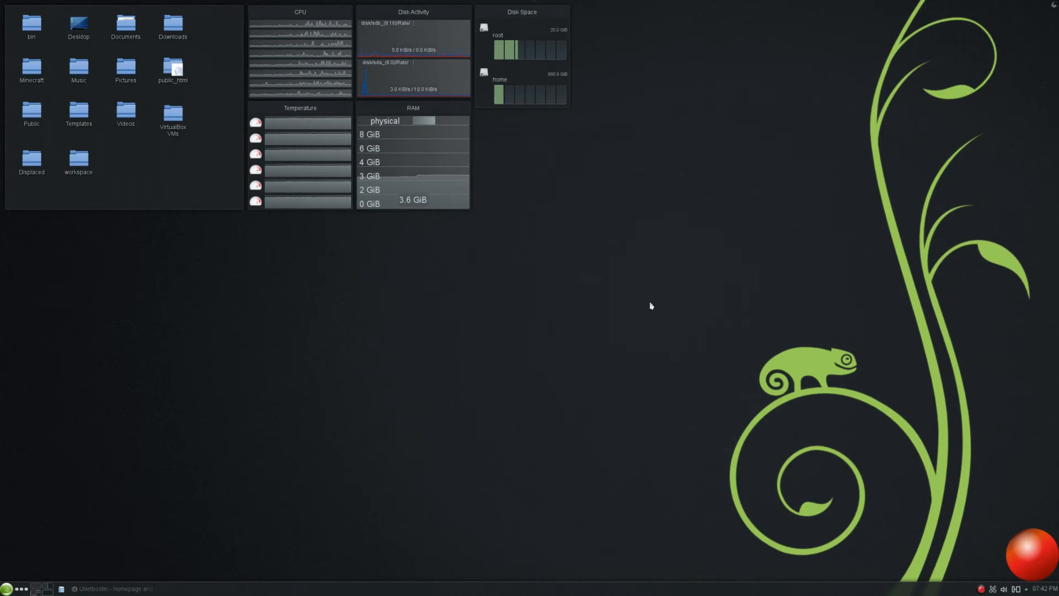
pyautogui.moveTo(268, 409)
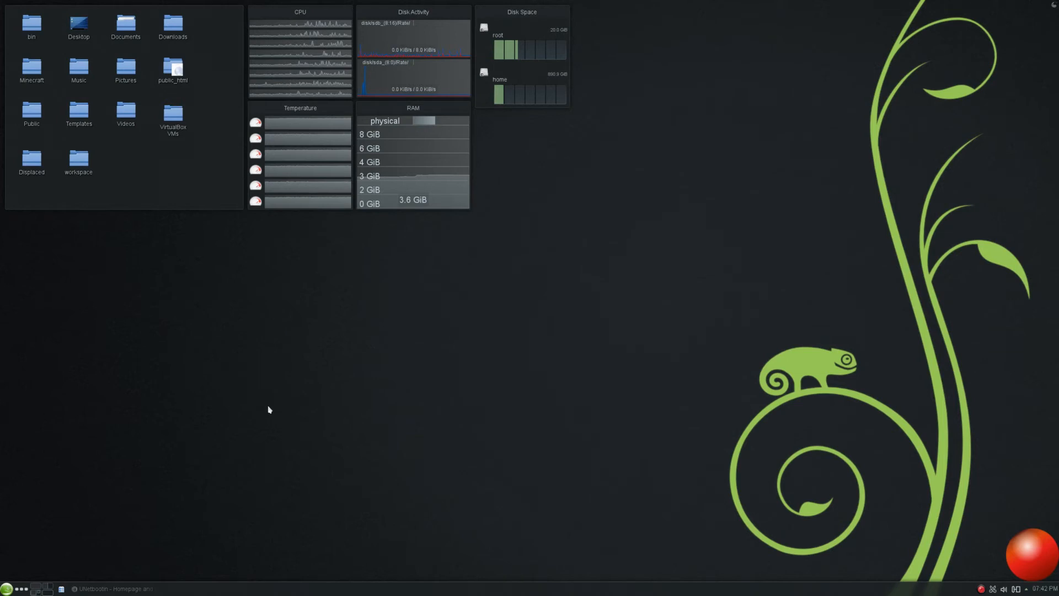
pyautogui.moveTo(286, 431)
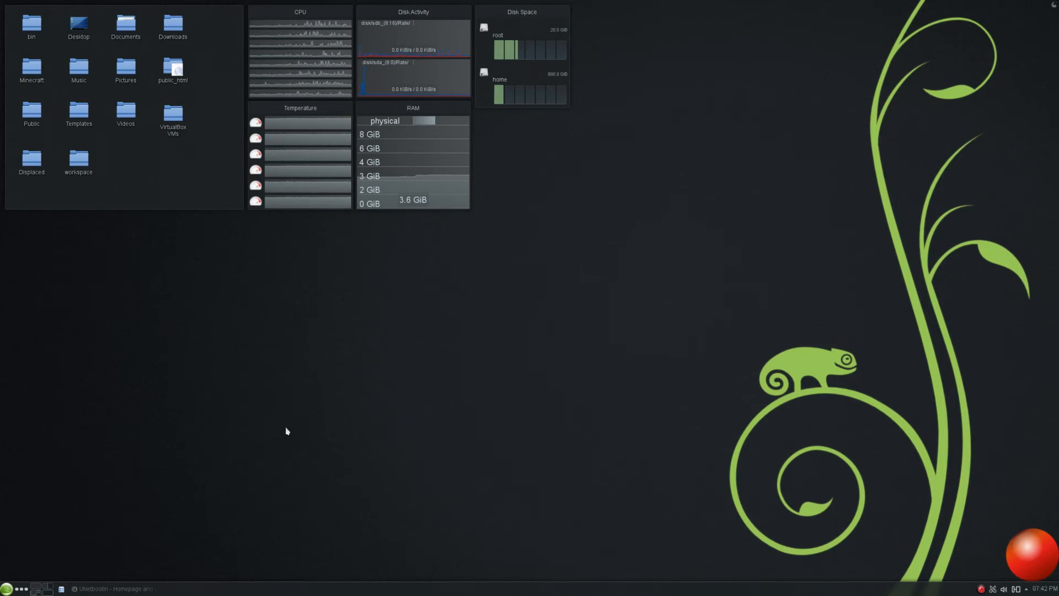